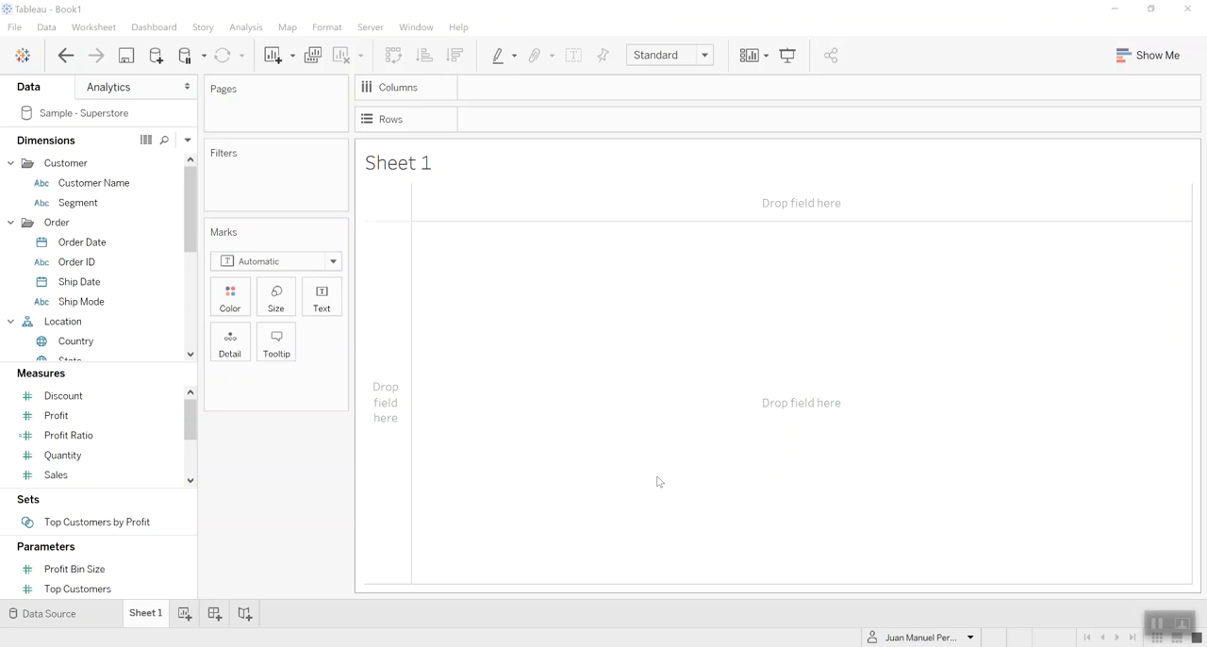
mouse_move(527, 422)
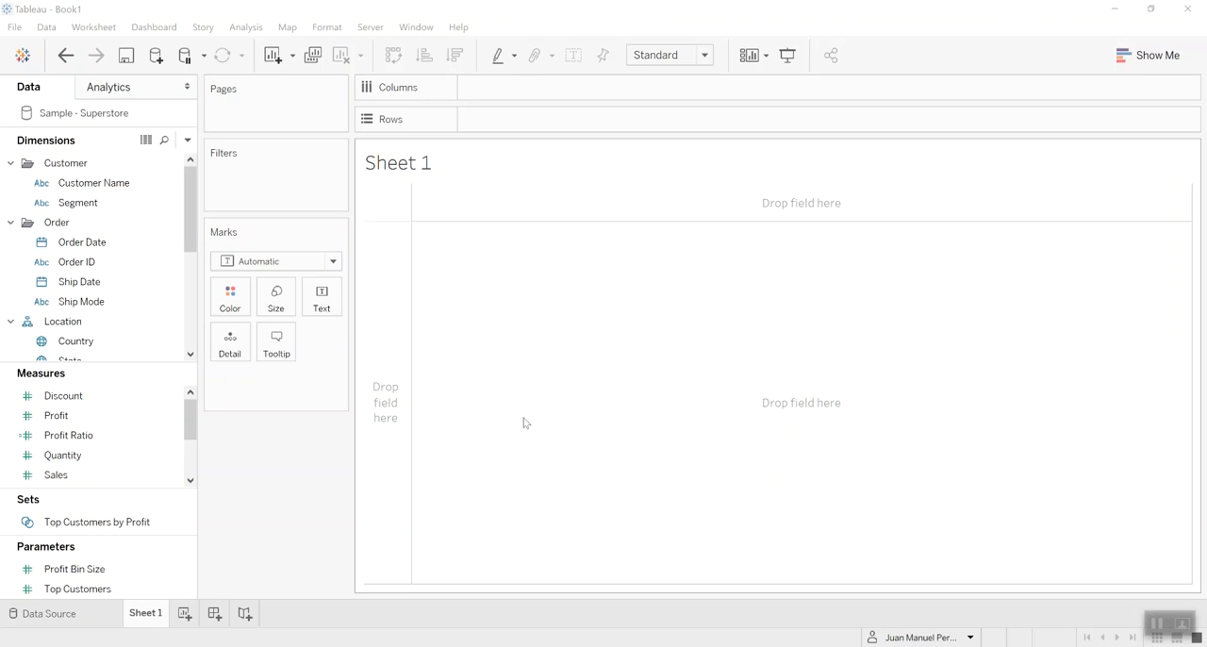
Step: Place Order Date years on Columns and months on Rows, fit to Entire View and hide field labels
left_click(82, 241)
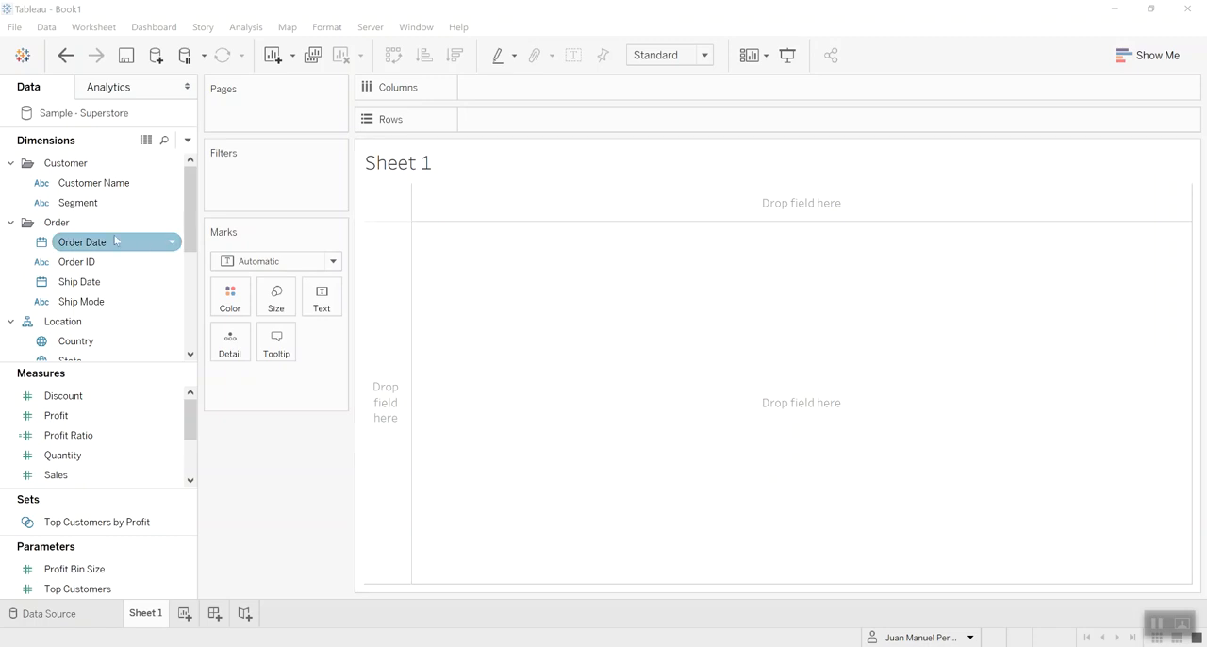
left_click_drag(82, 241, 438, 207)
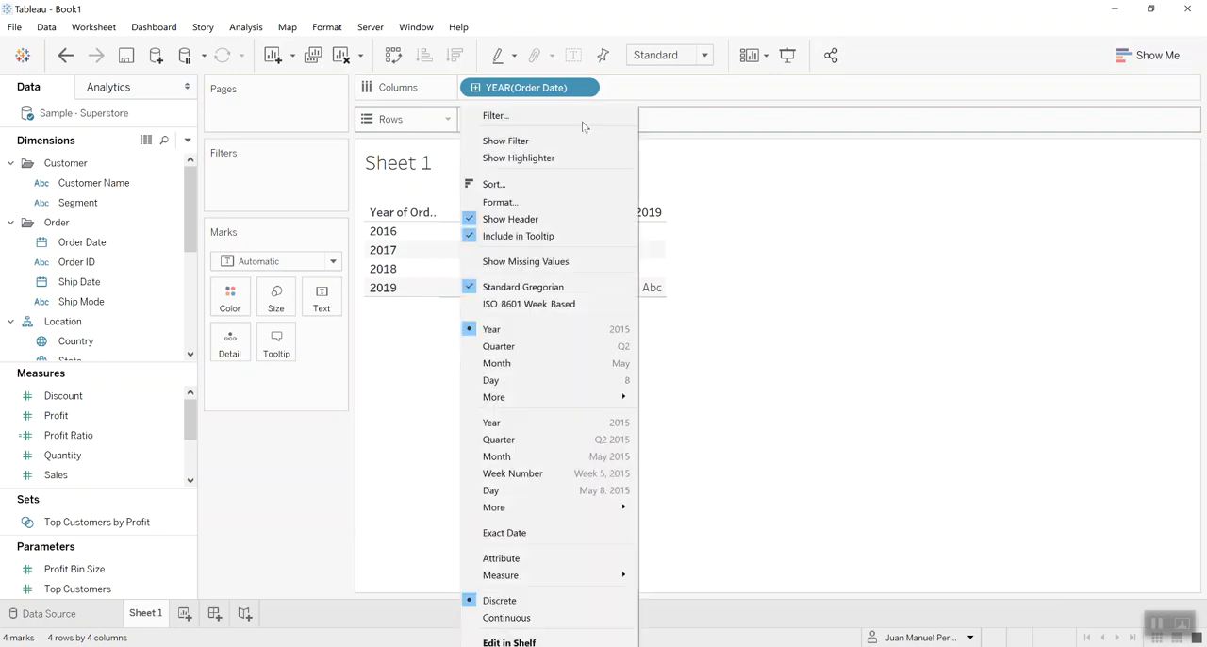
mouse_move(526, 363)
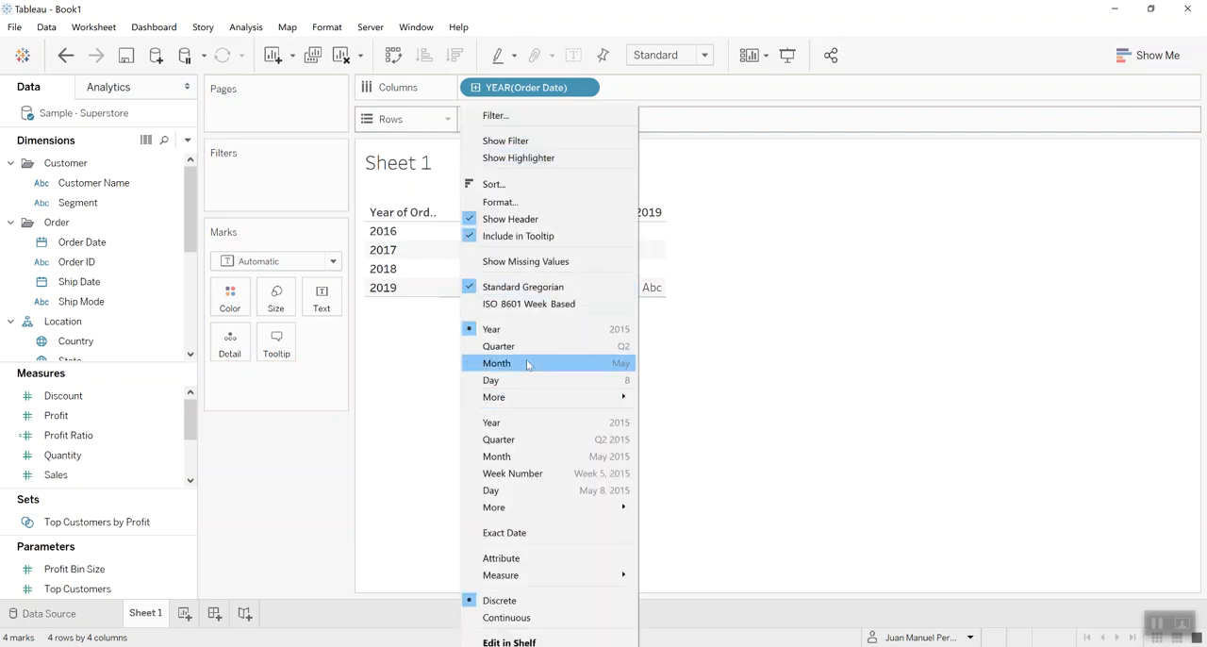
left_click(496, 364)
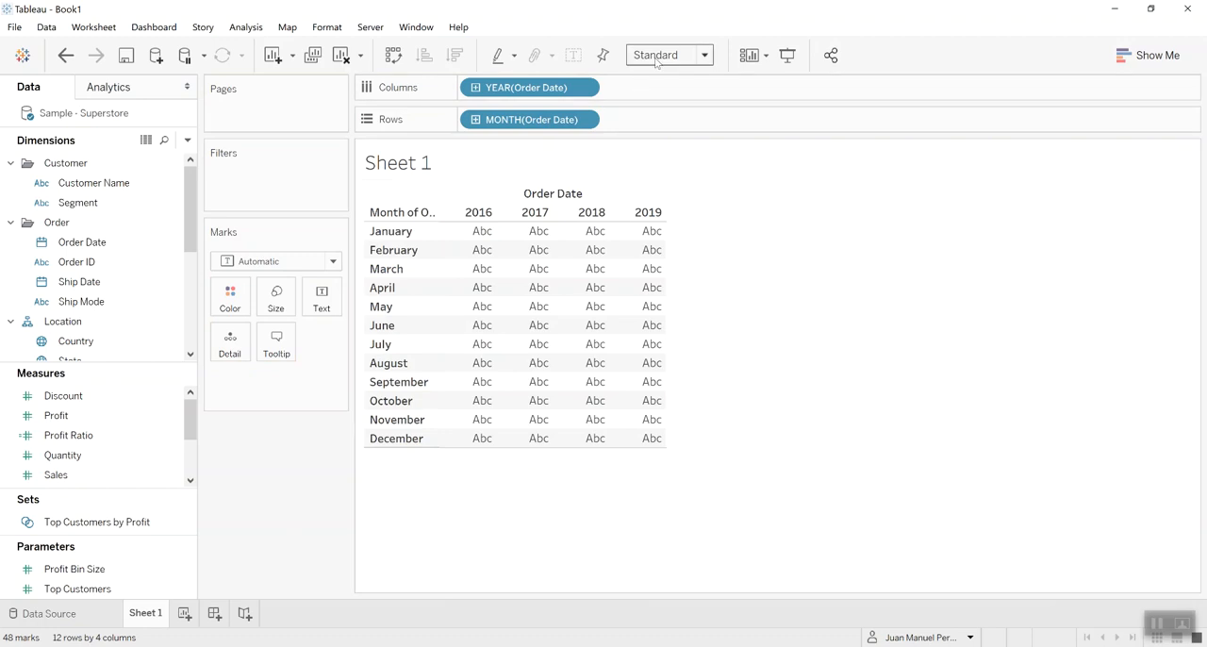
left_click(701, 54)
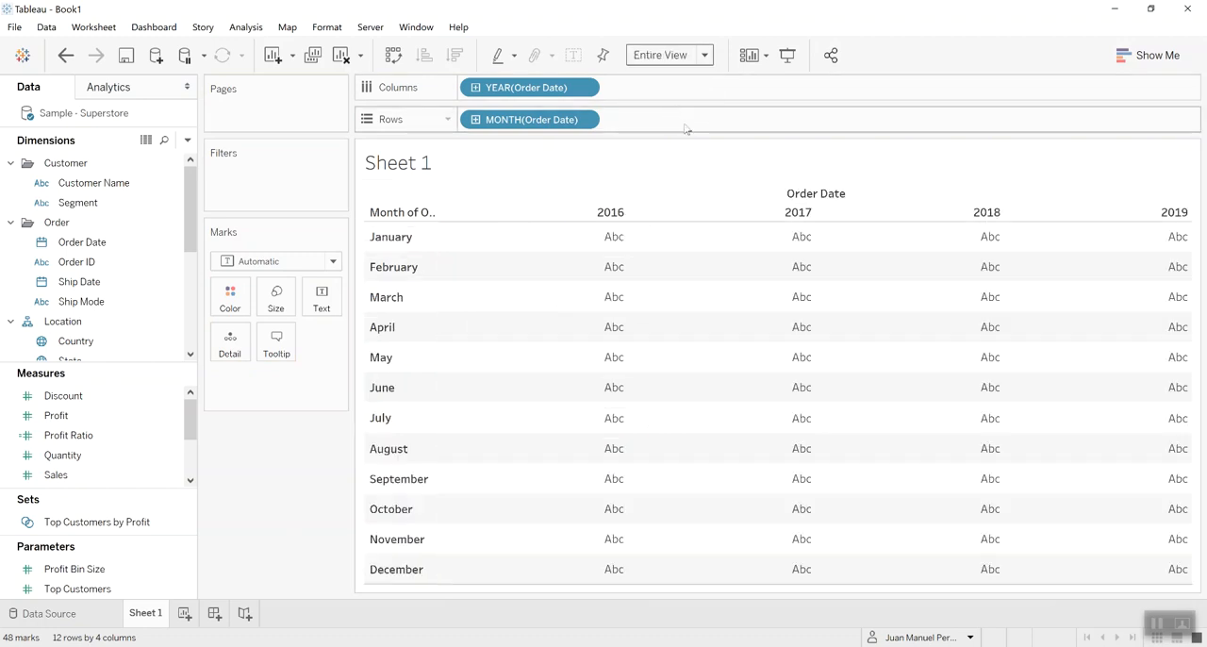
right_click(816, 193)
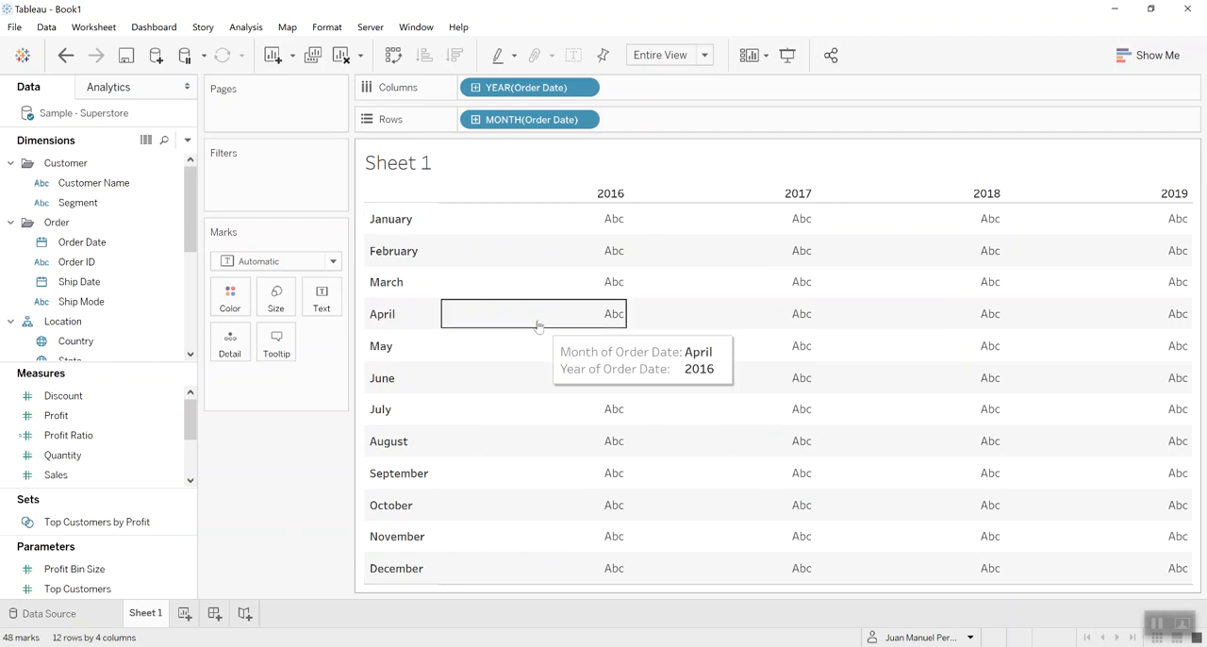
Step: Colour the year-by-month cells by SUM(Profit), giving a -$3,281 to $17,885 heatmap
left_click(56, 415)
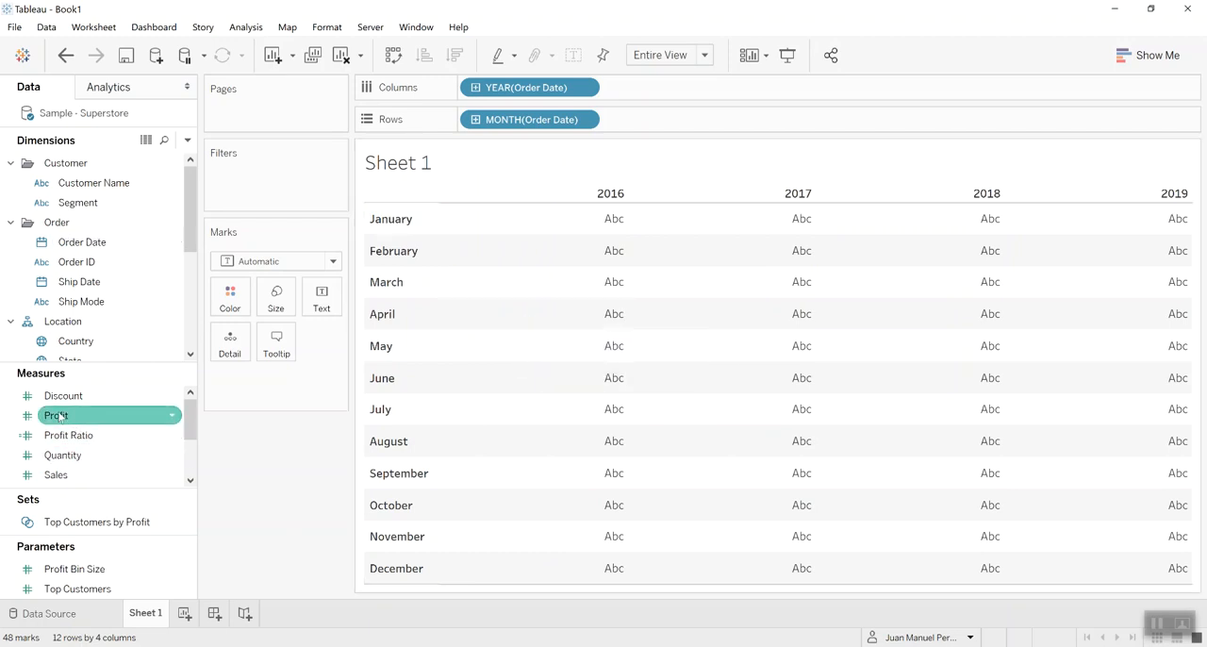
left_click_drag(57, 415, 230, 297)
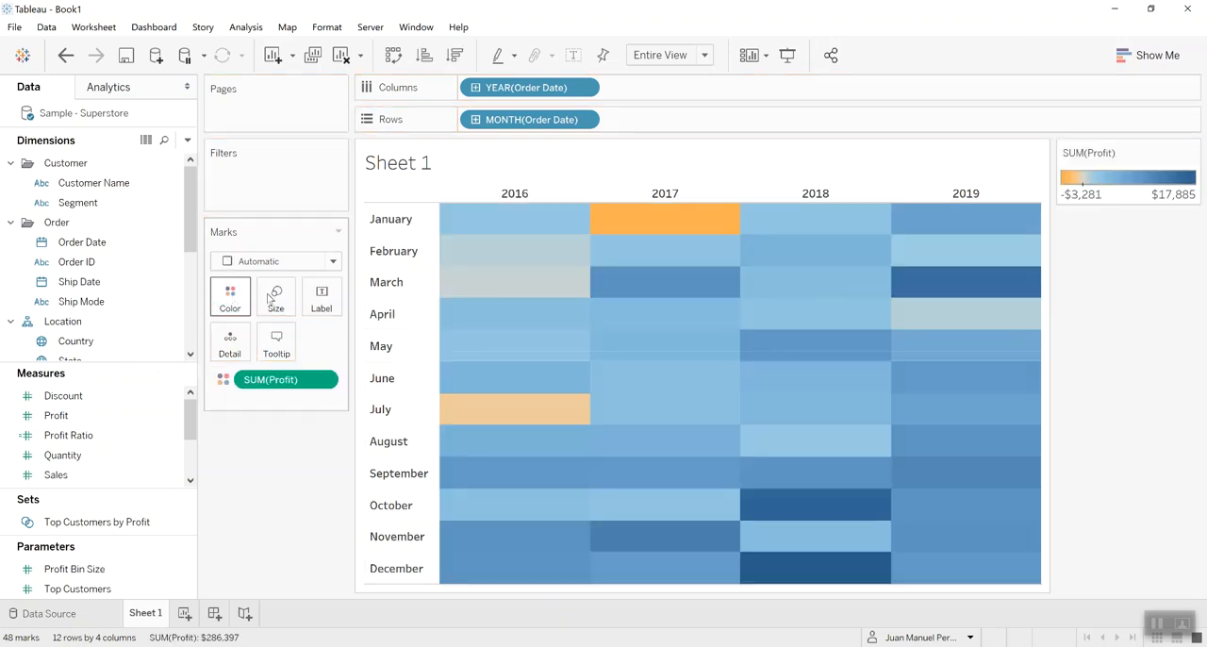
left_click(230, 297)
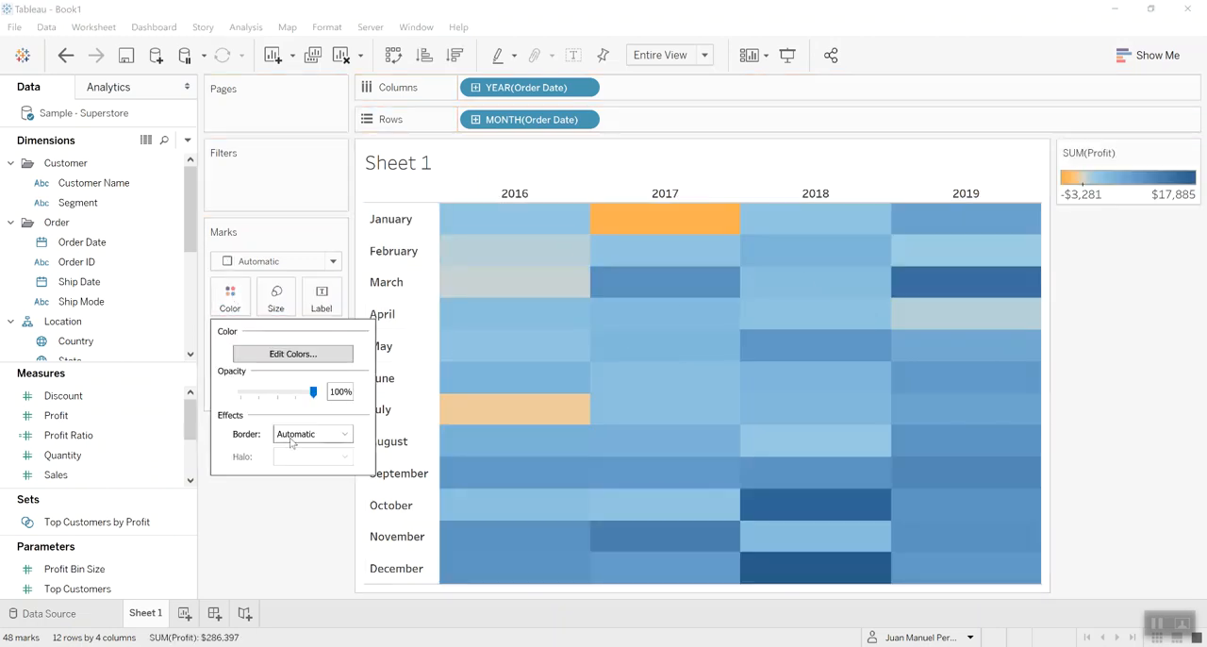
Step: Give the profit cells white borders and set the year and month headers to regular weight
left_click(343, 434)
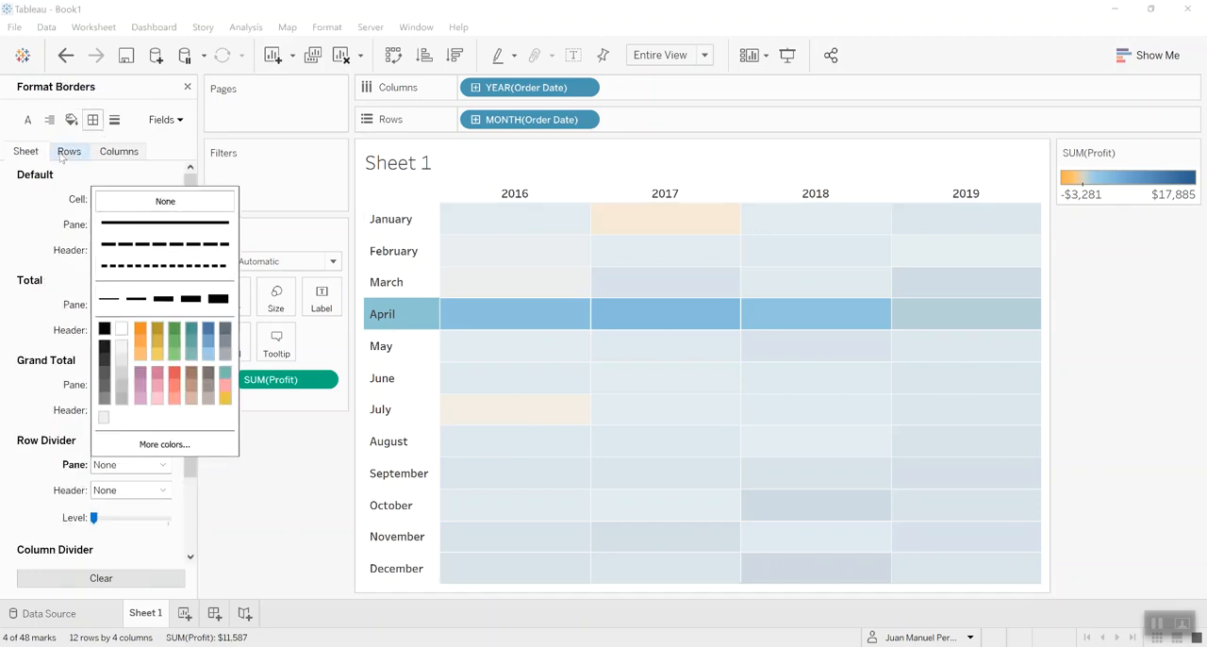
left_click(27, 119)
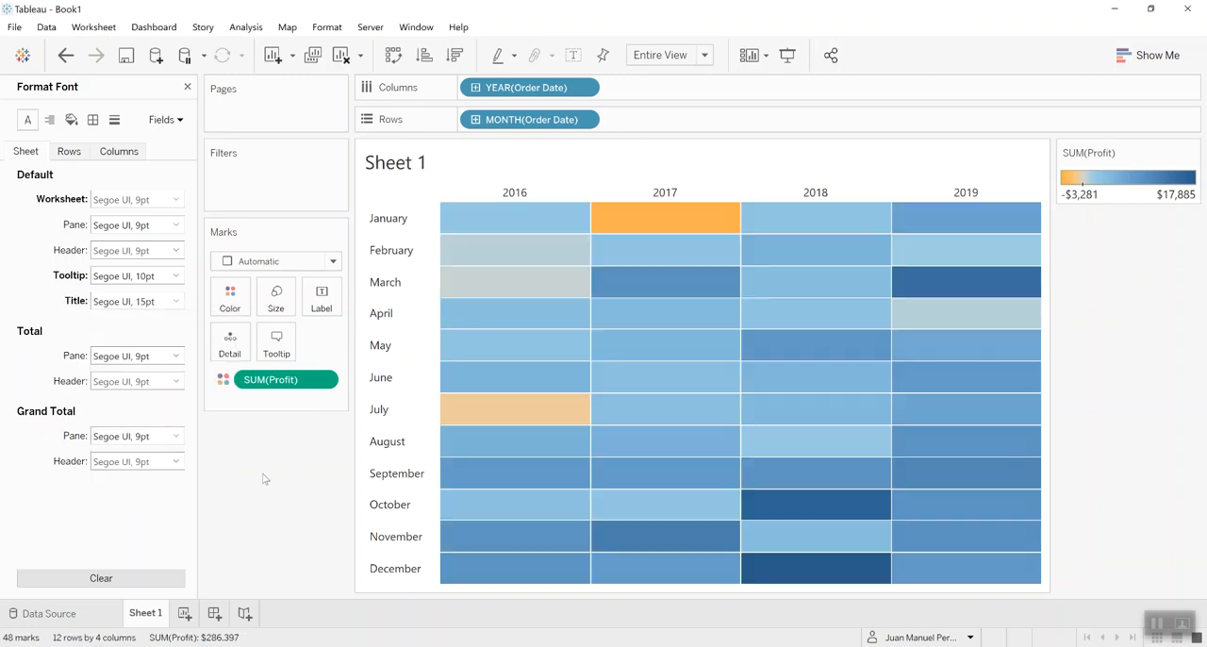
right_click(389, 218)
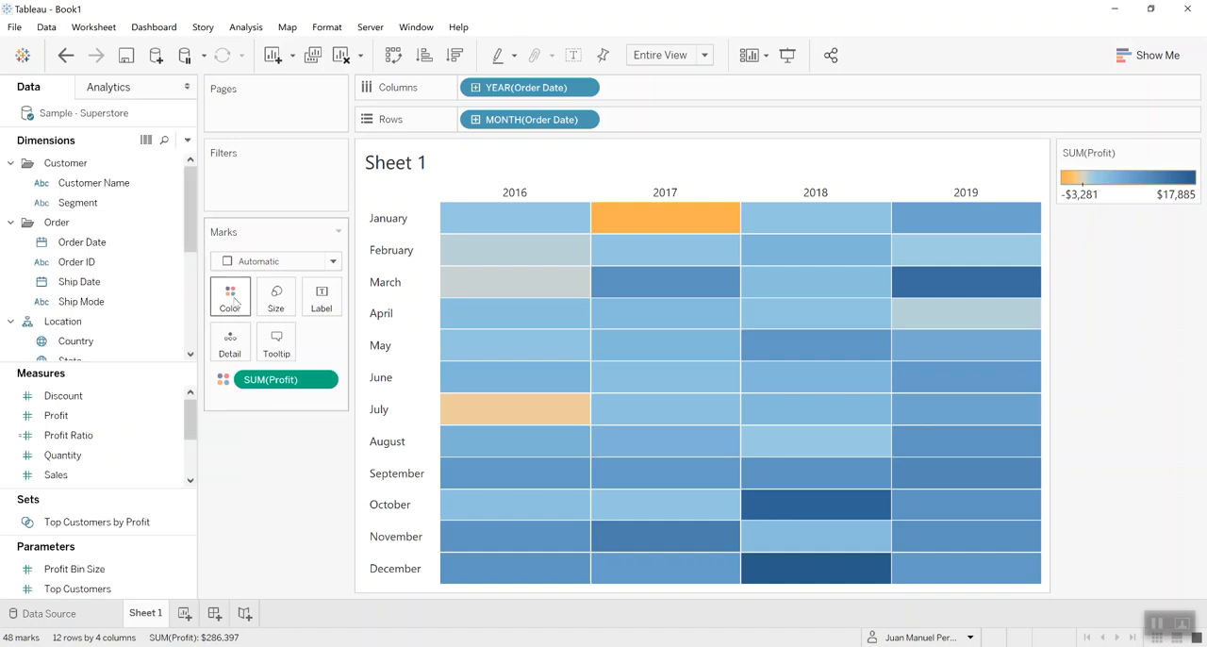
mouse_move(230, 298)
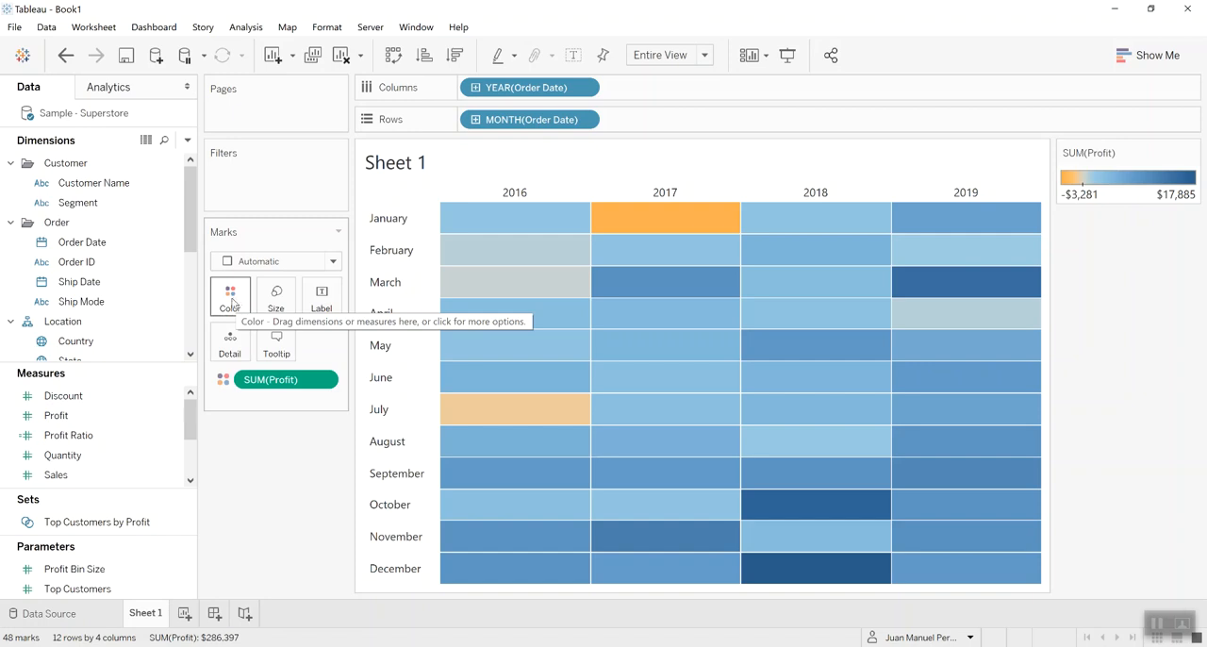
Step: Bring up the Color card settings for the profit shading
left_click(229, 296)
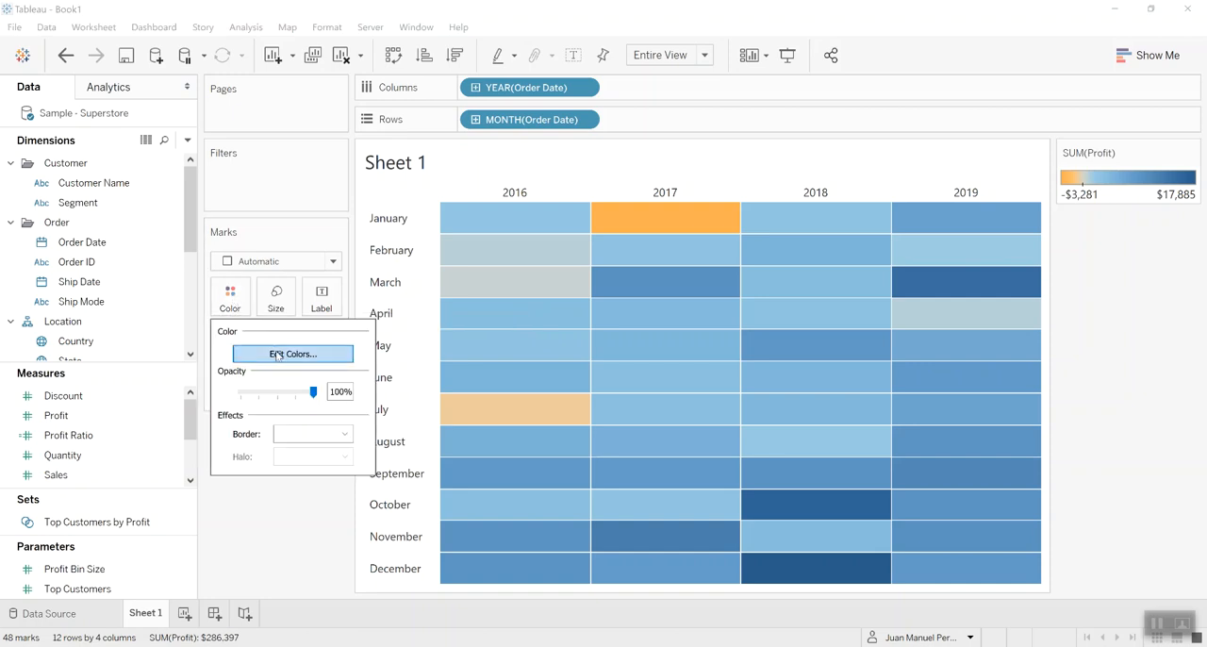
Step: Inspect the orange-to-blue profit palette in Edit Colors and cancel without changes
left_click(293, 353)
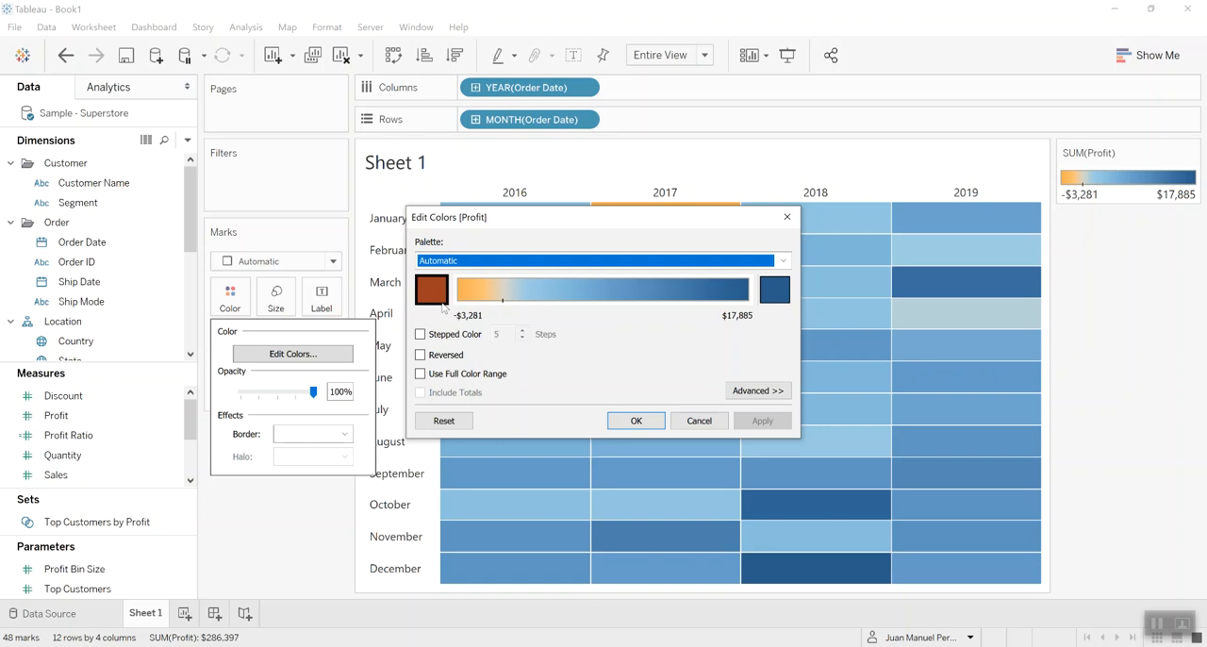
mouse_move(503, 306)
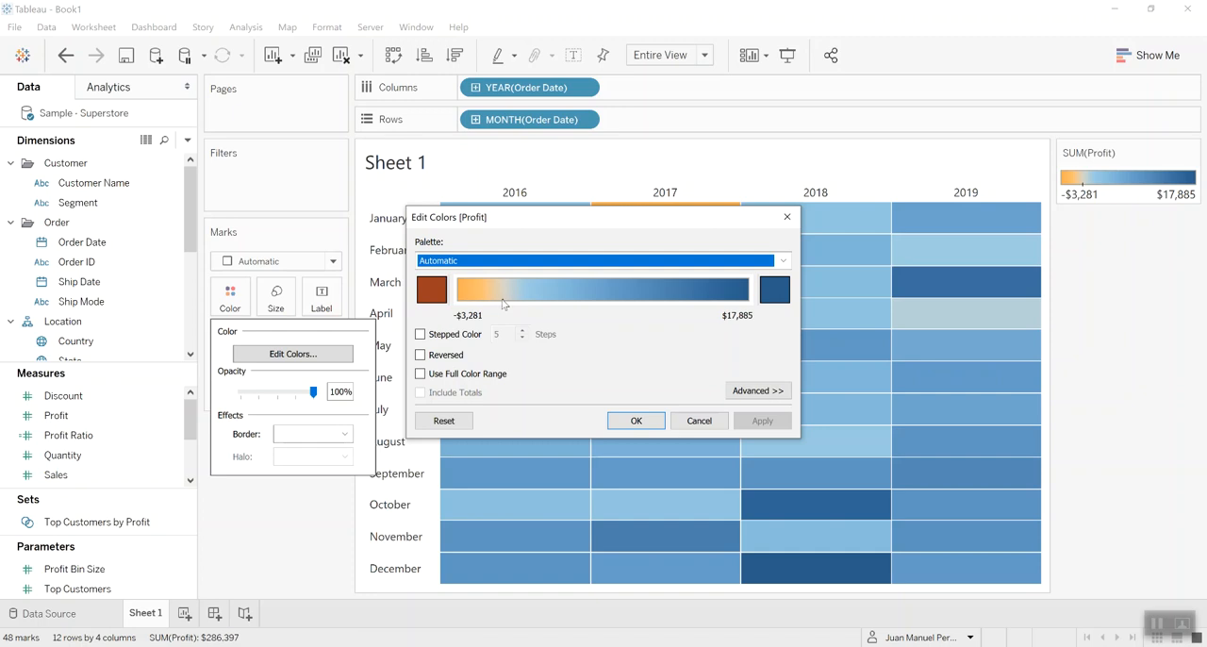
left_click(635, 421)
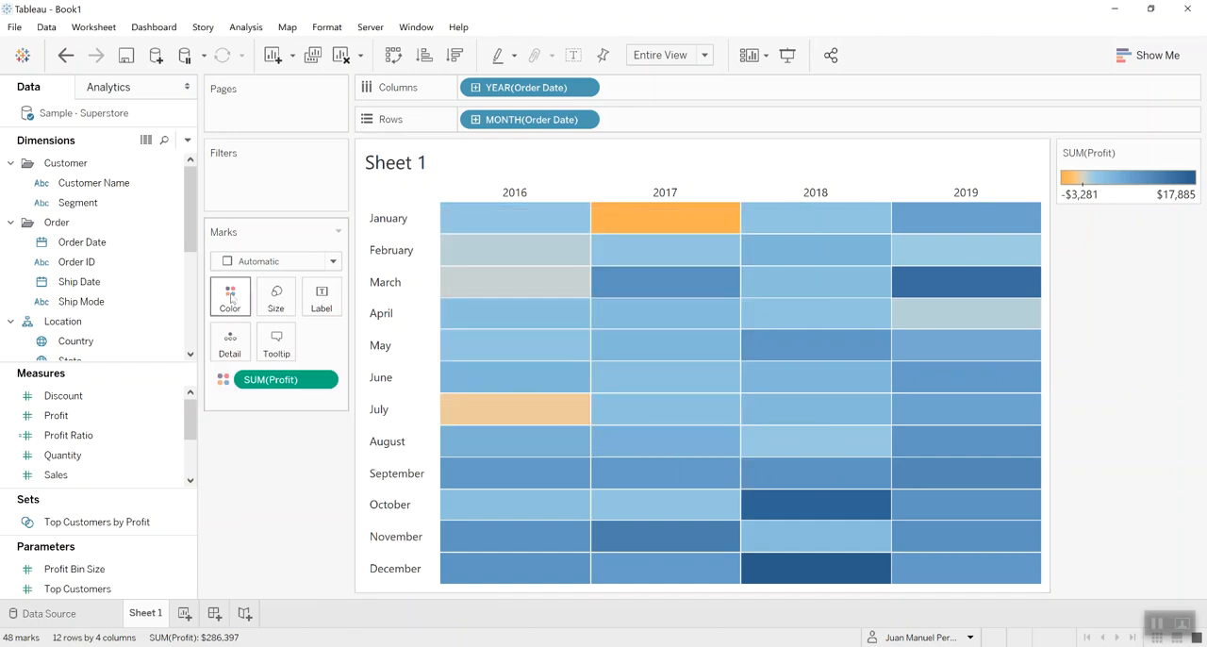
mouse_move(336, 300)
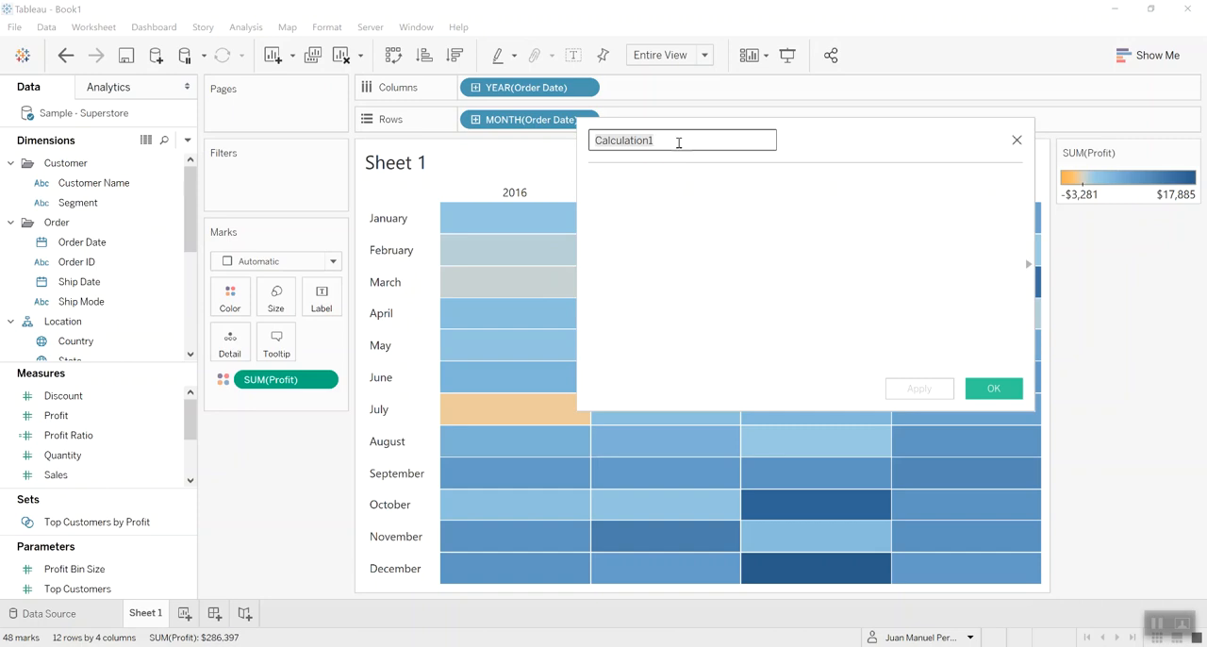
Step: Create Negative Profit as IIF(SUM([Profit]) < 0, "Negative", NULL) and put it on Label
type("Negative Profit")
left_click(807, 273)
type("IIF")
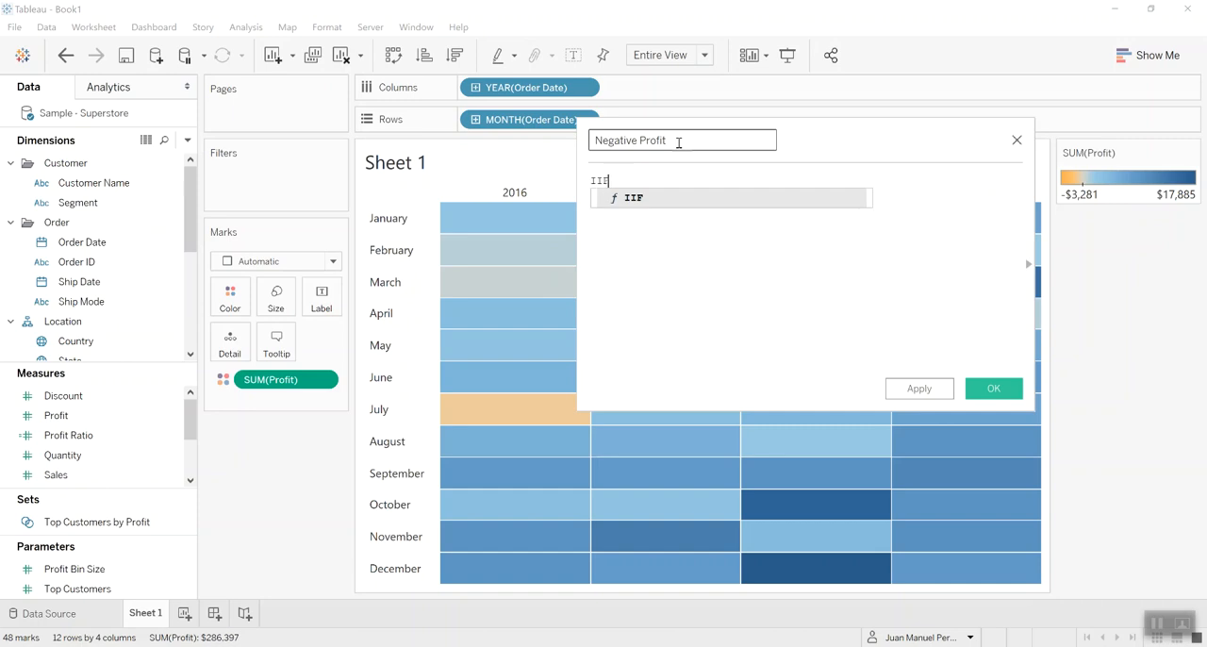
type("(")
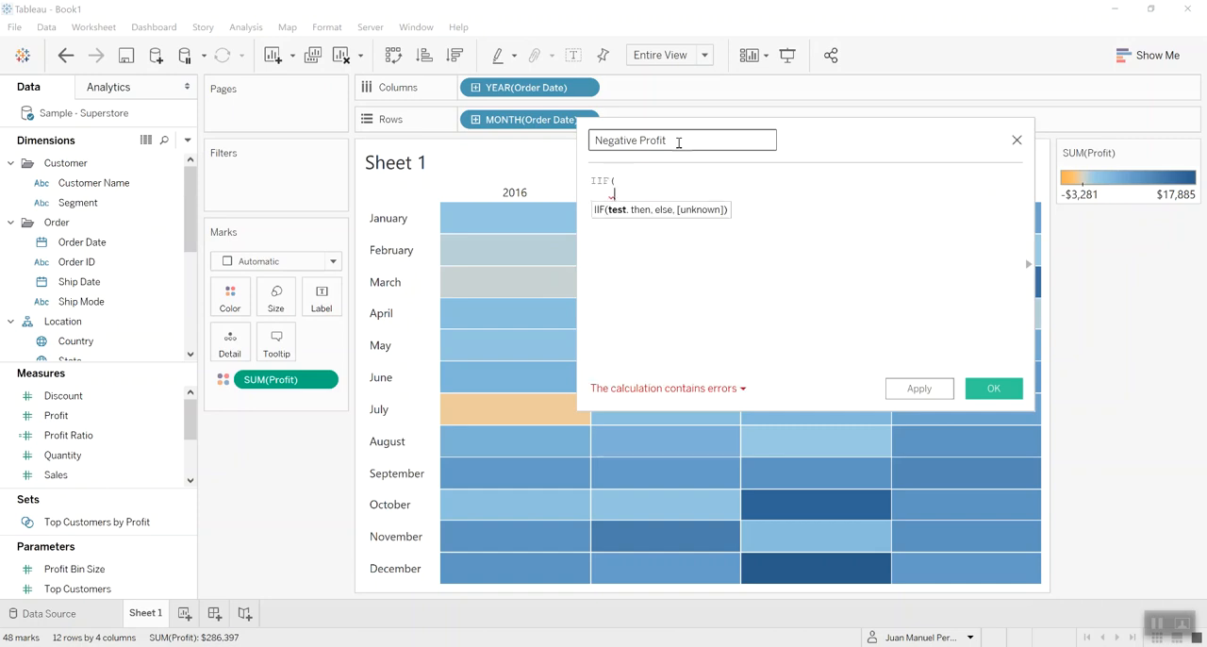
type("SUM (")
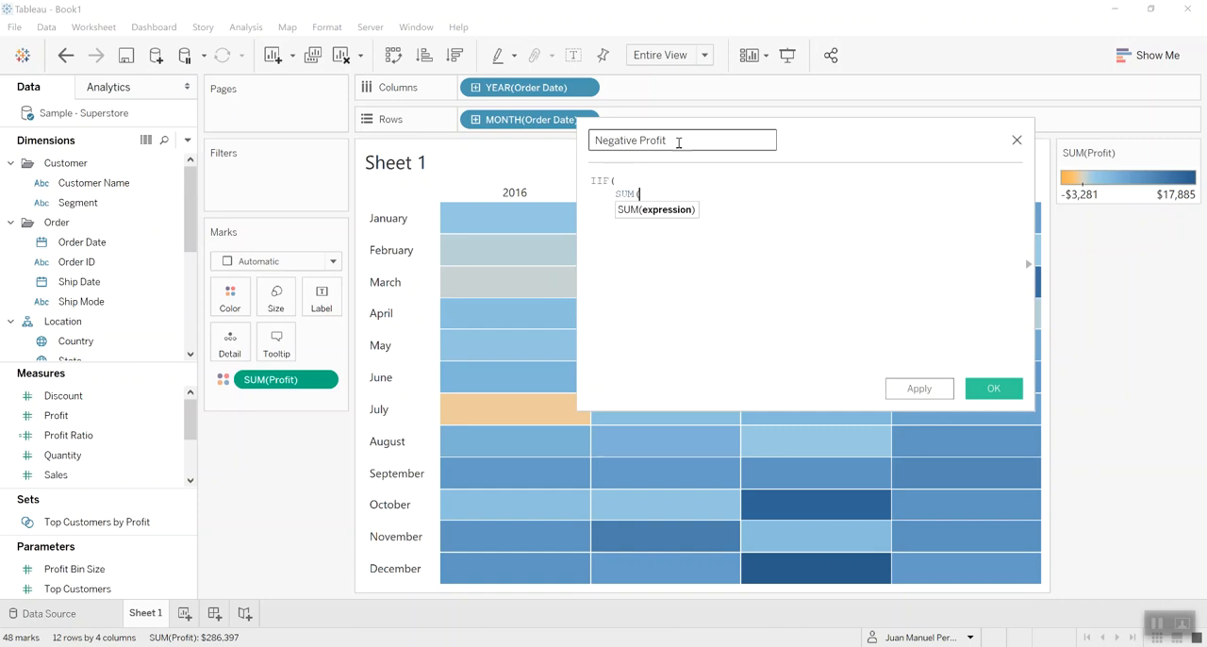
type("[Profit])")
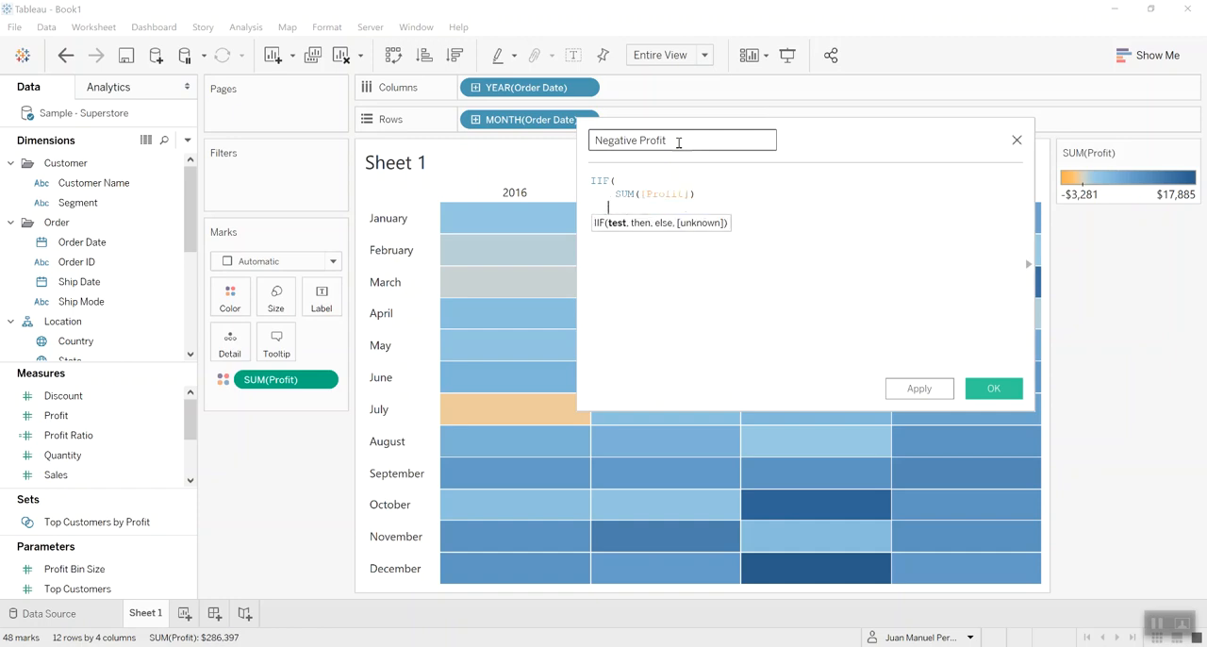
type("> 0")
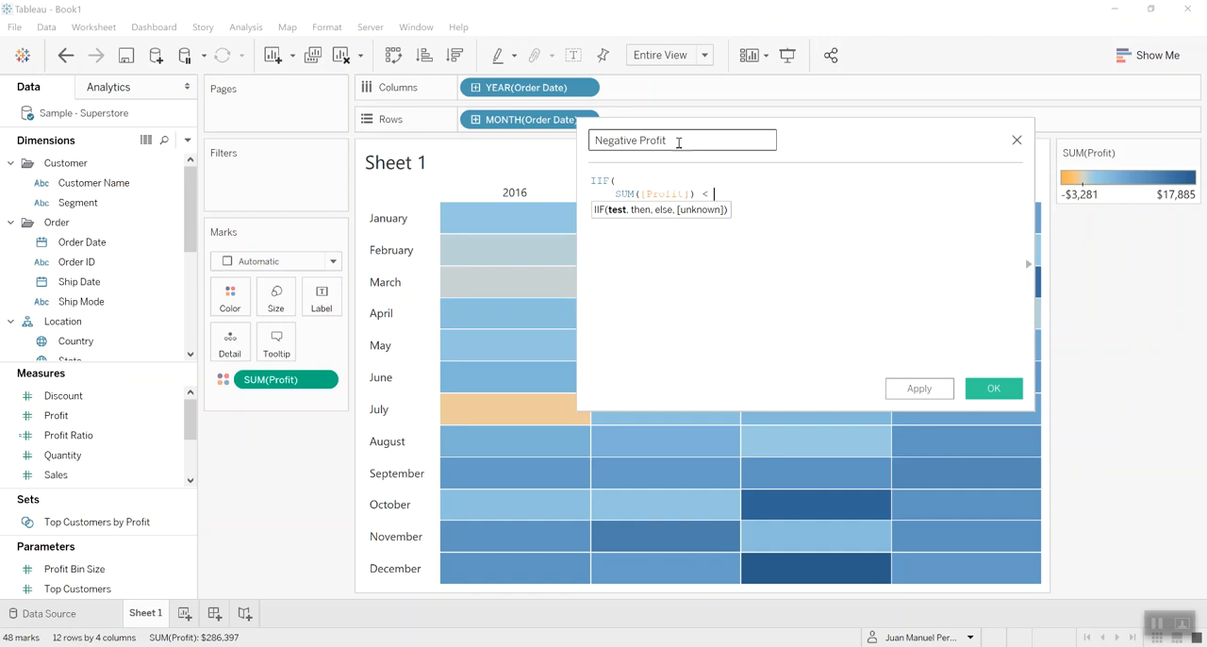
type("0,")
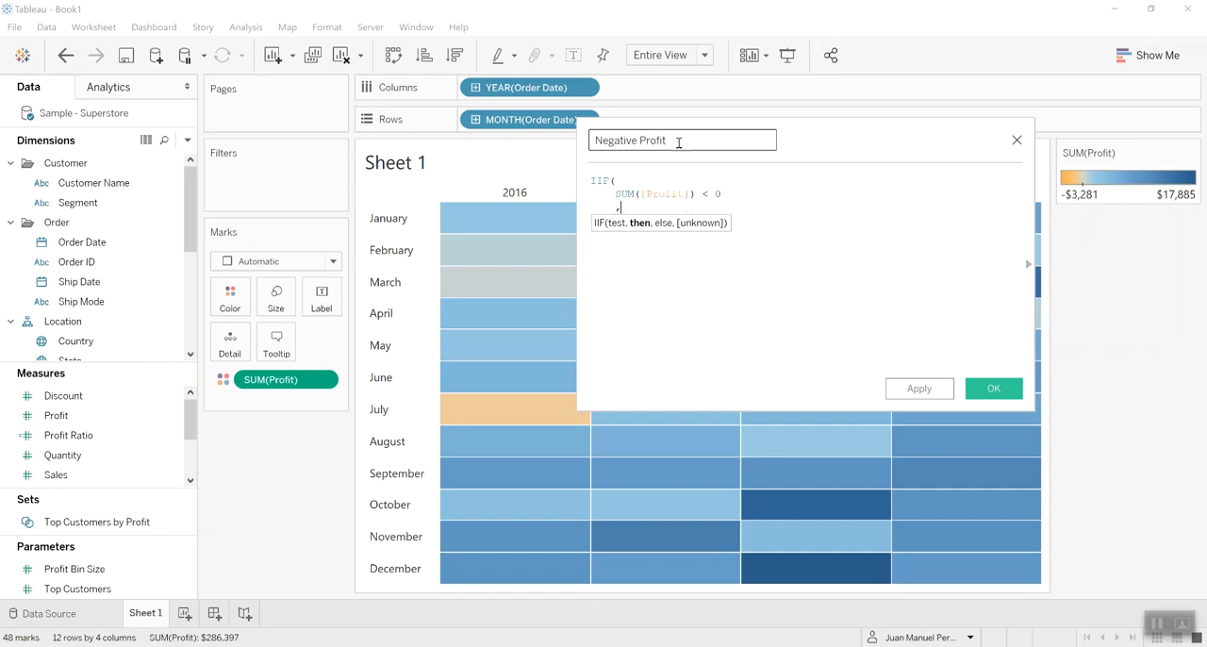
type("\"Negative")
type(", NULL")
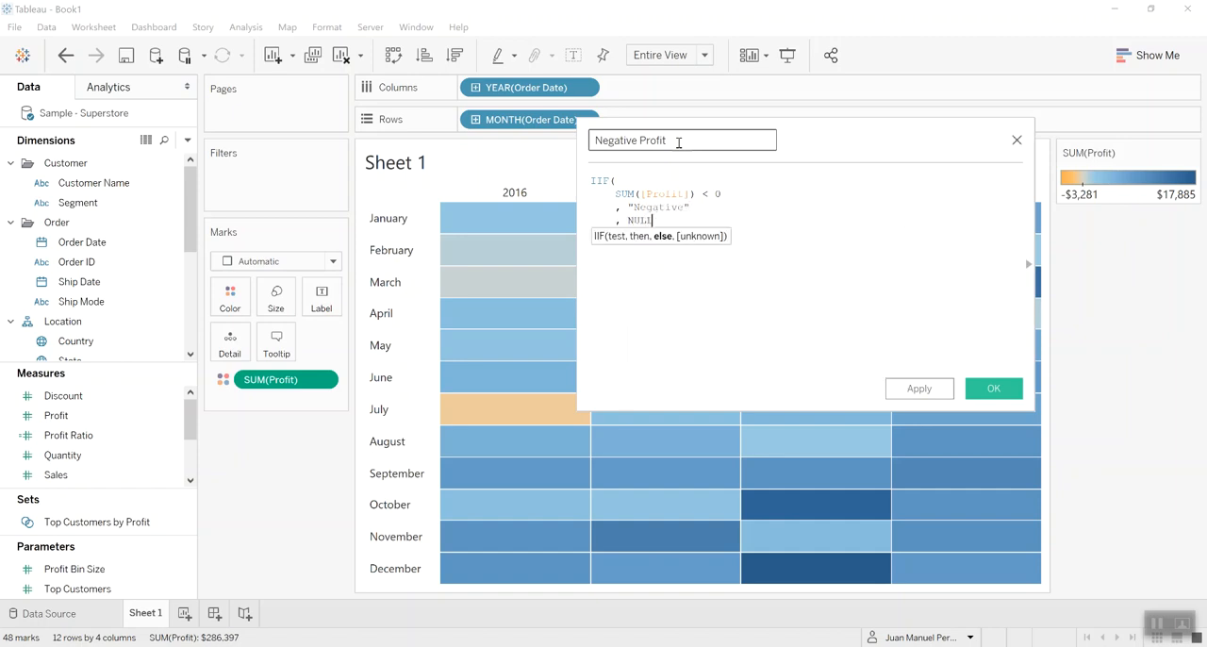
type(")")
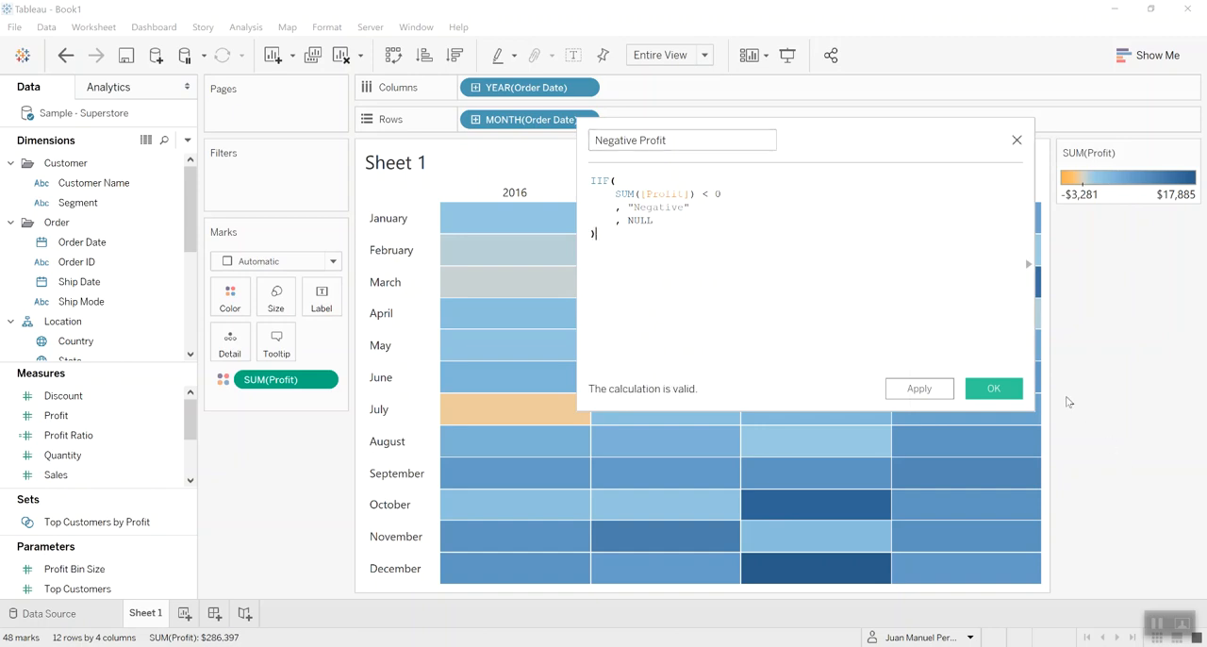
left_click(993, 387)
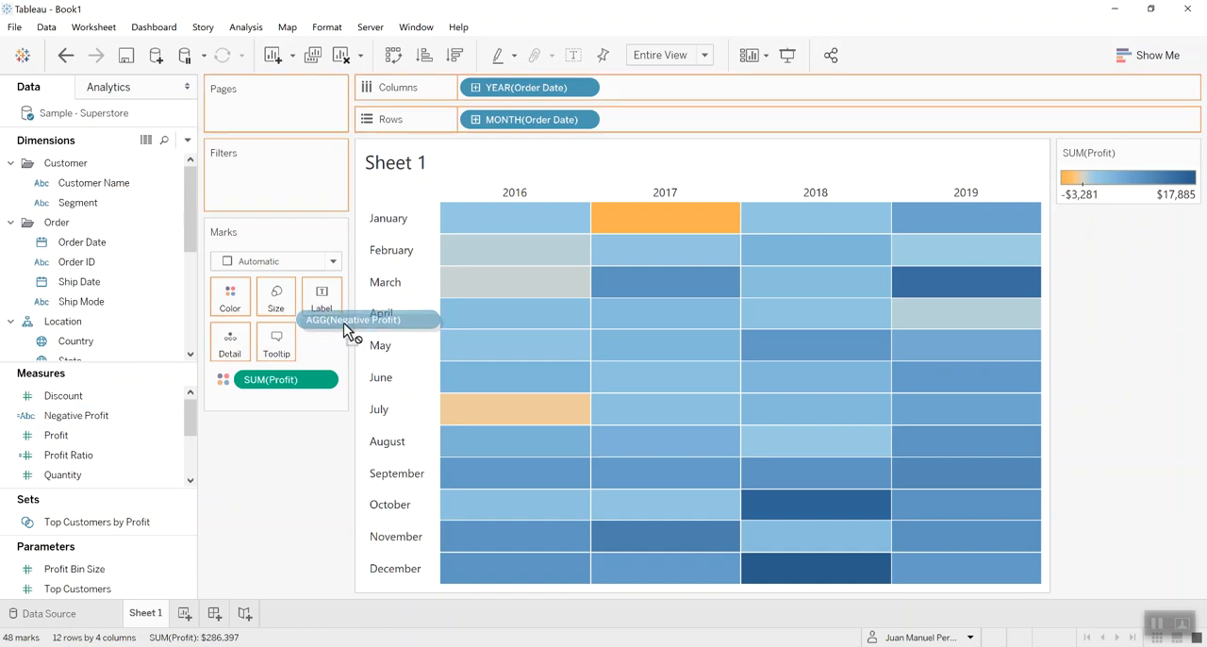
left_click_drag(354, 319, 322, 293)
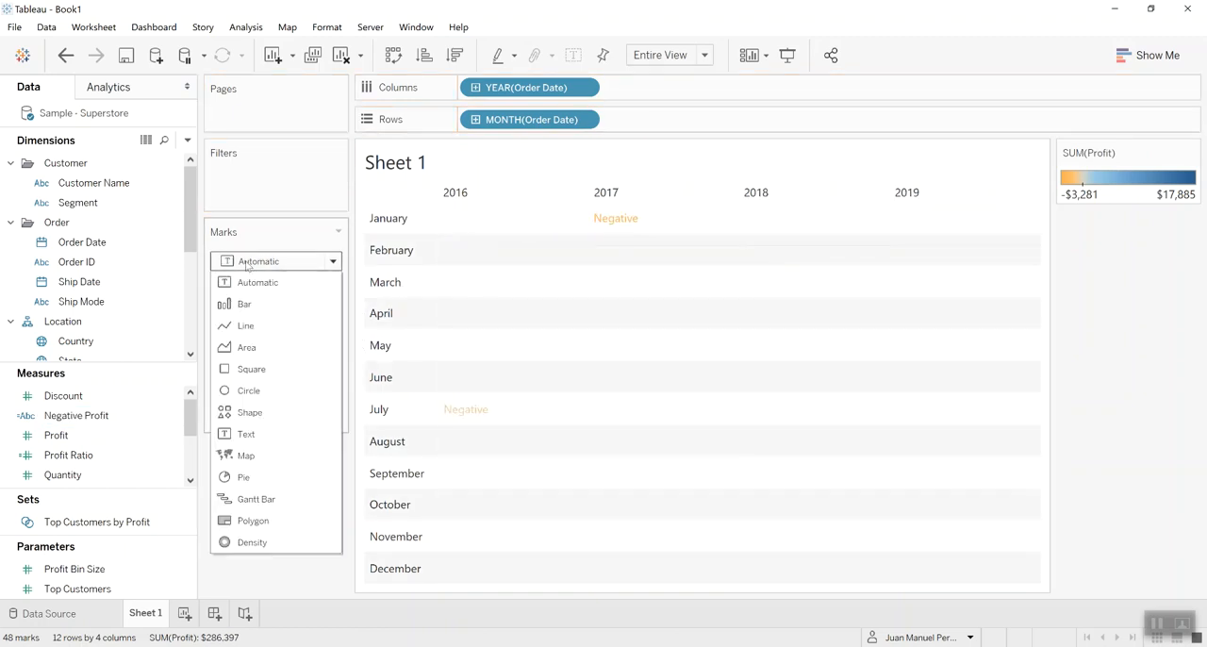
Step: Use Square marks with centre-aligned labels, then reopen Negative Profit for editing
left_click(245, 368)
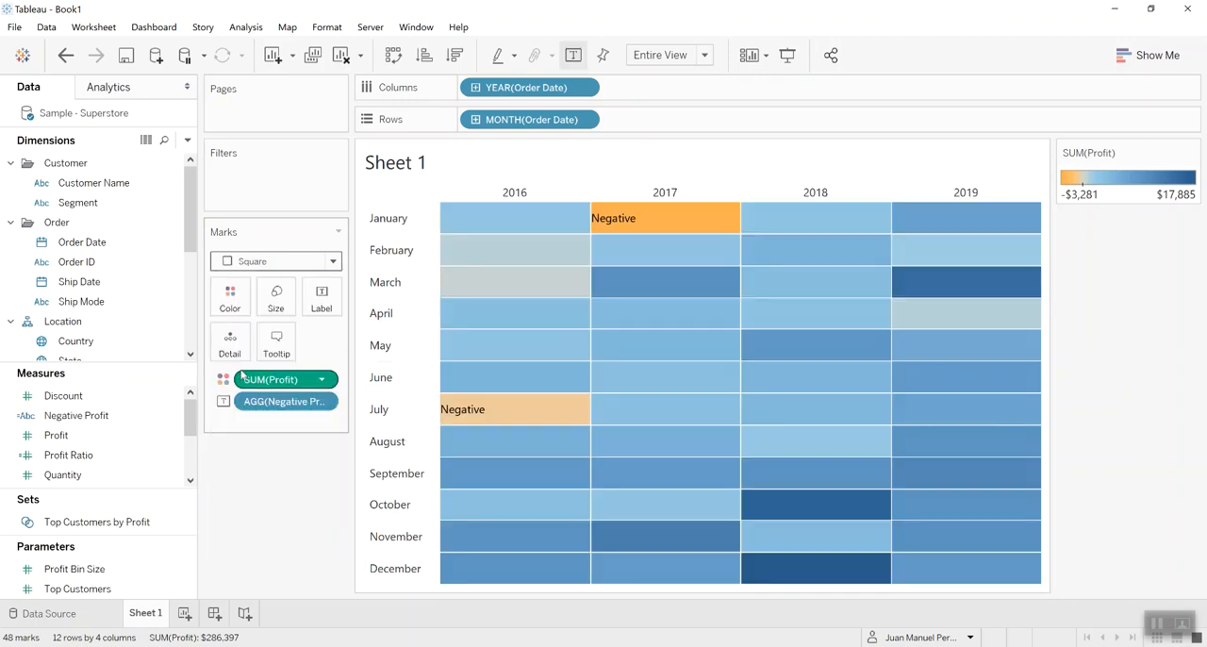
left_click(321, 296)
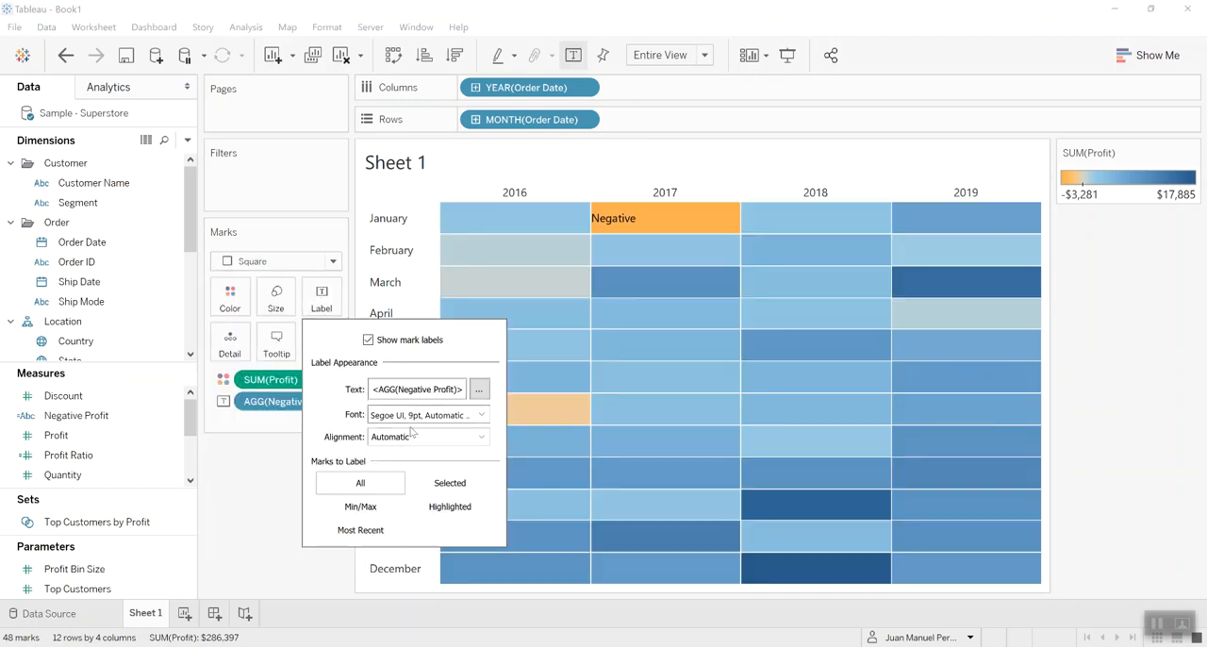
left_click(218, 507)
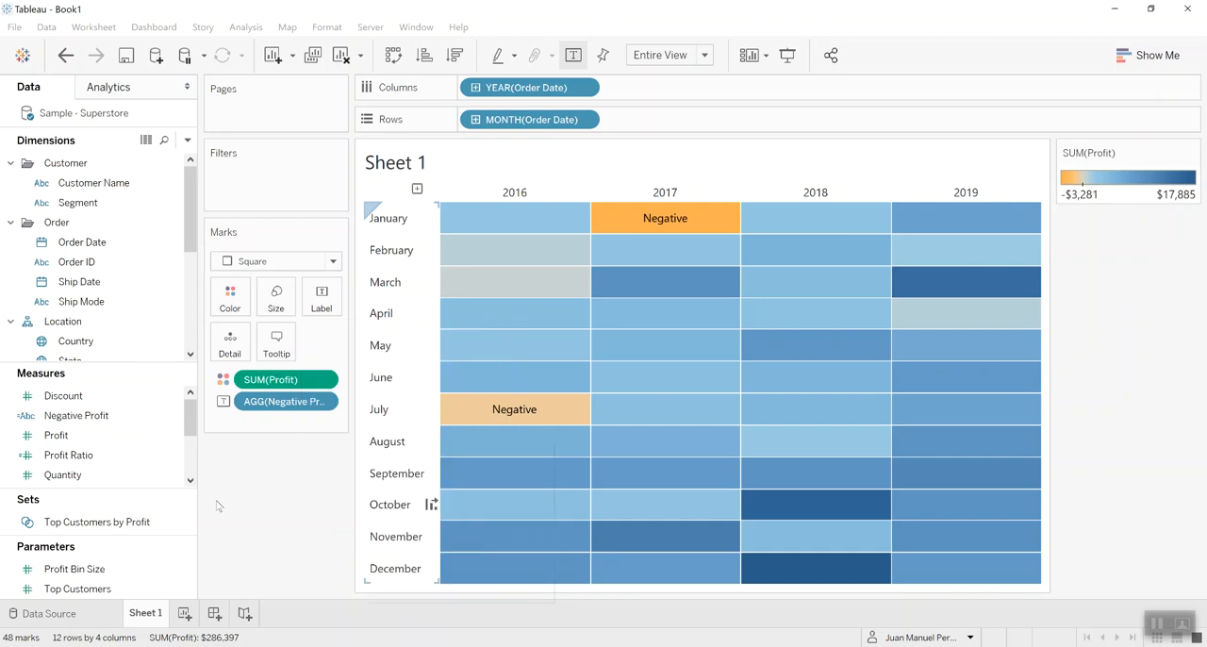
mouse_move(236, 502)
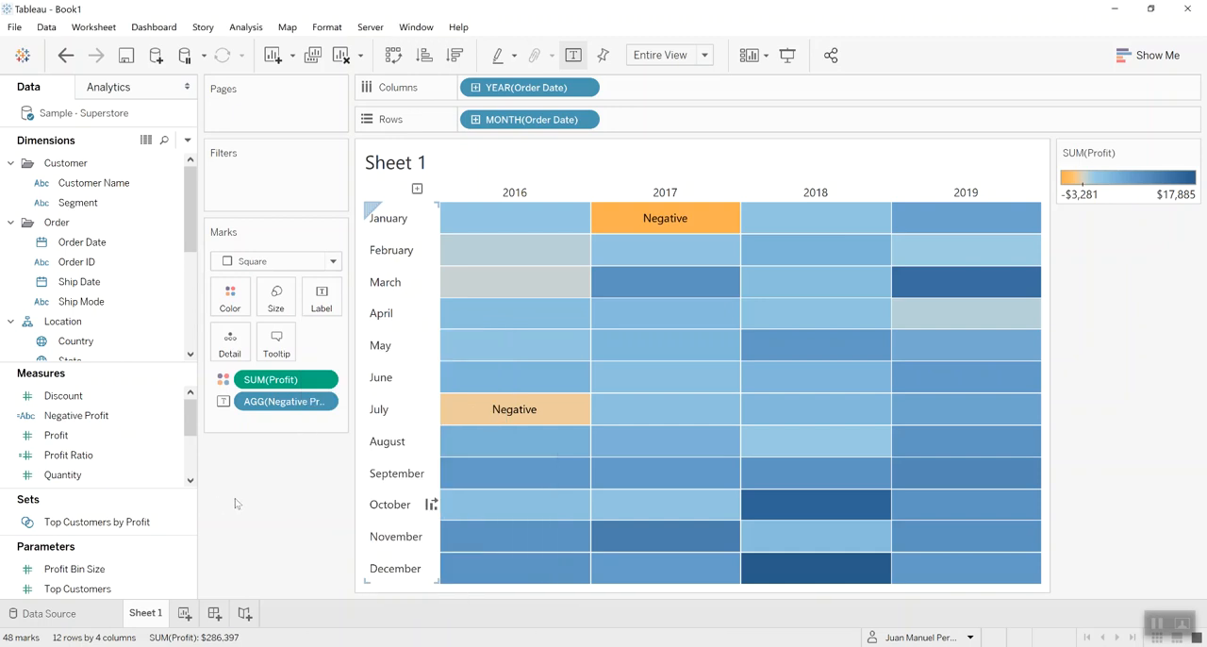
mouse_move(152, 365)
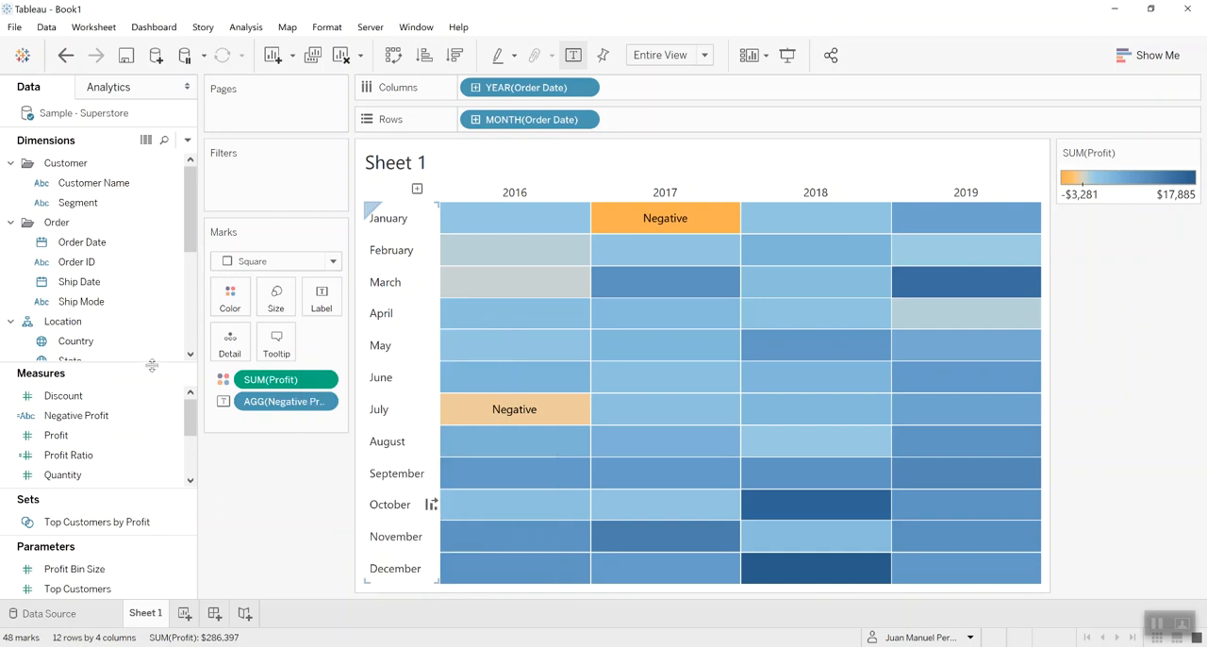
right_click(76, 415)
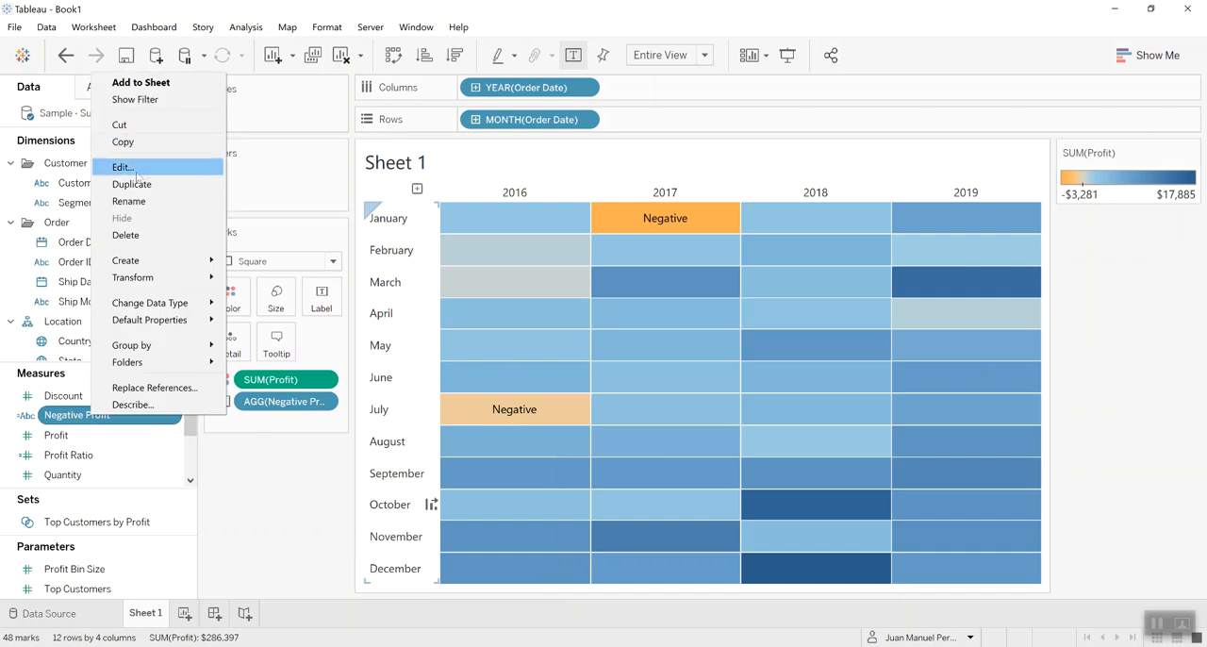
left_click(120, 167)
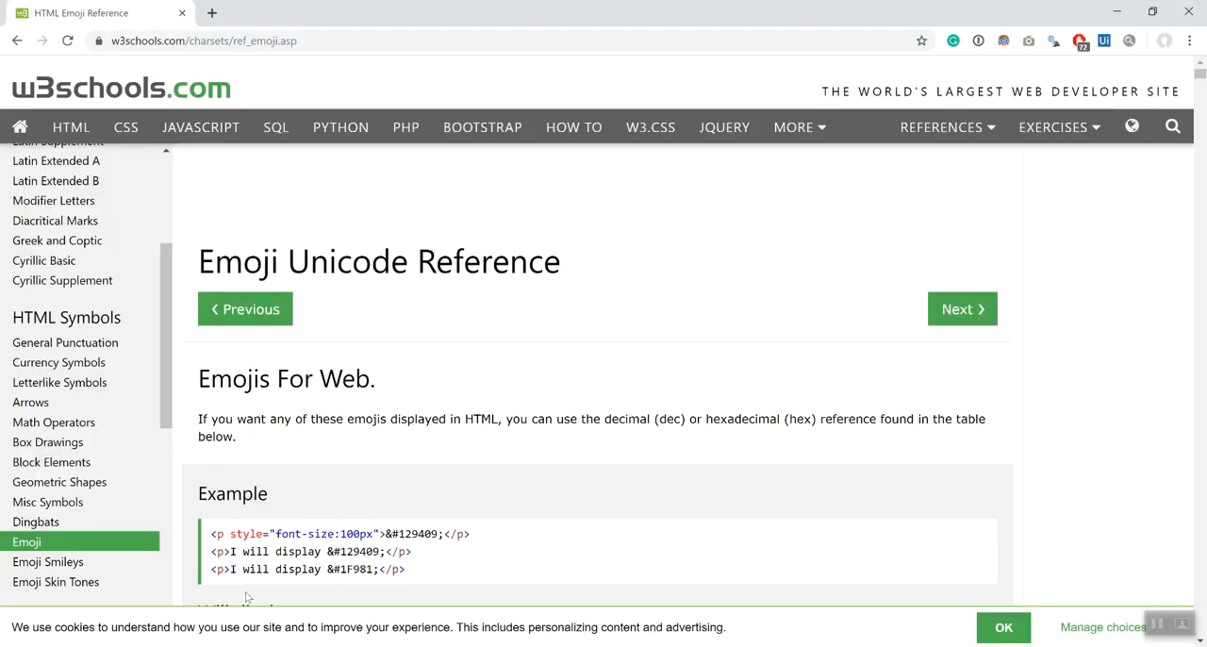
Step: Scroll down the W3Schools emoji Char/Dec/Hex table to find a suitable symbol
scroll("down", 3)
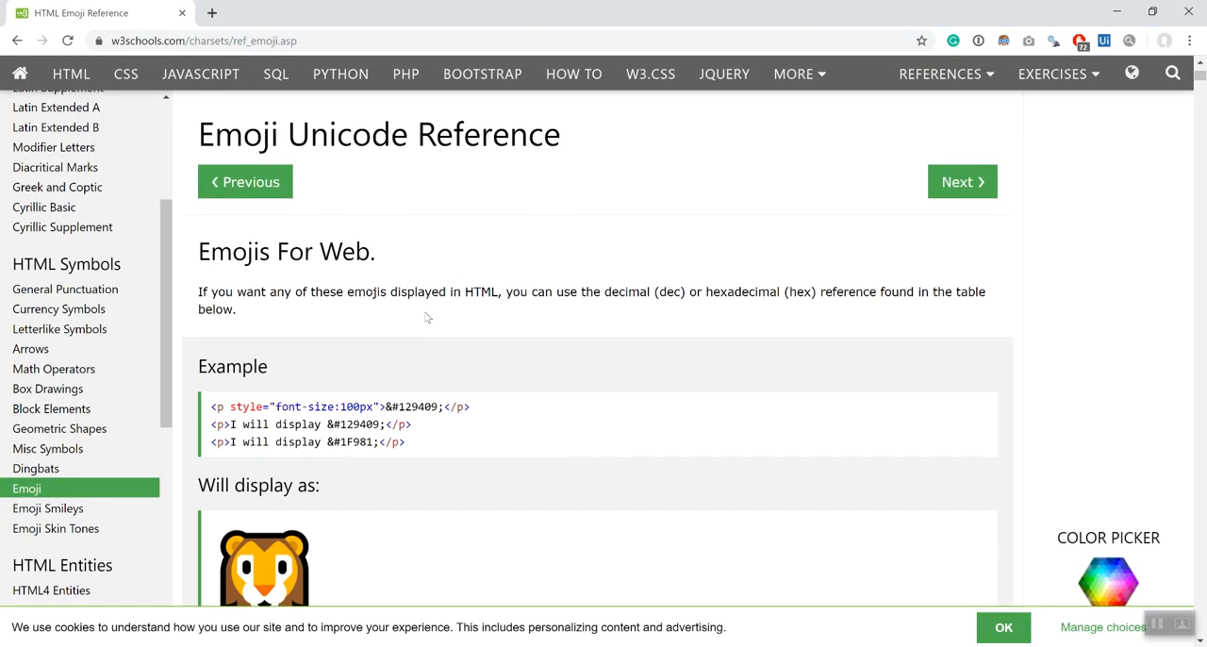
scroll("down", 3)
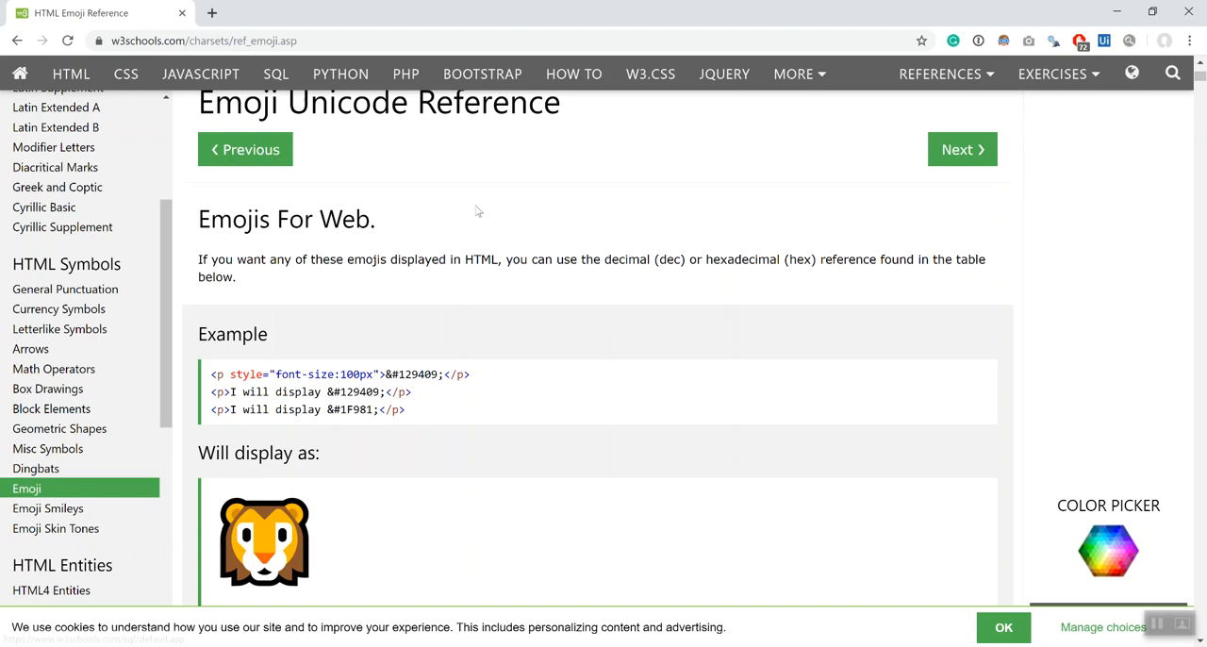
scroll("down", 3)
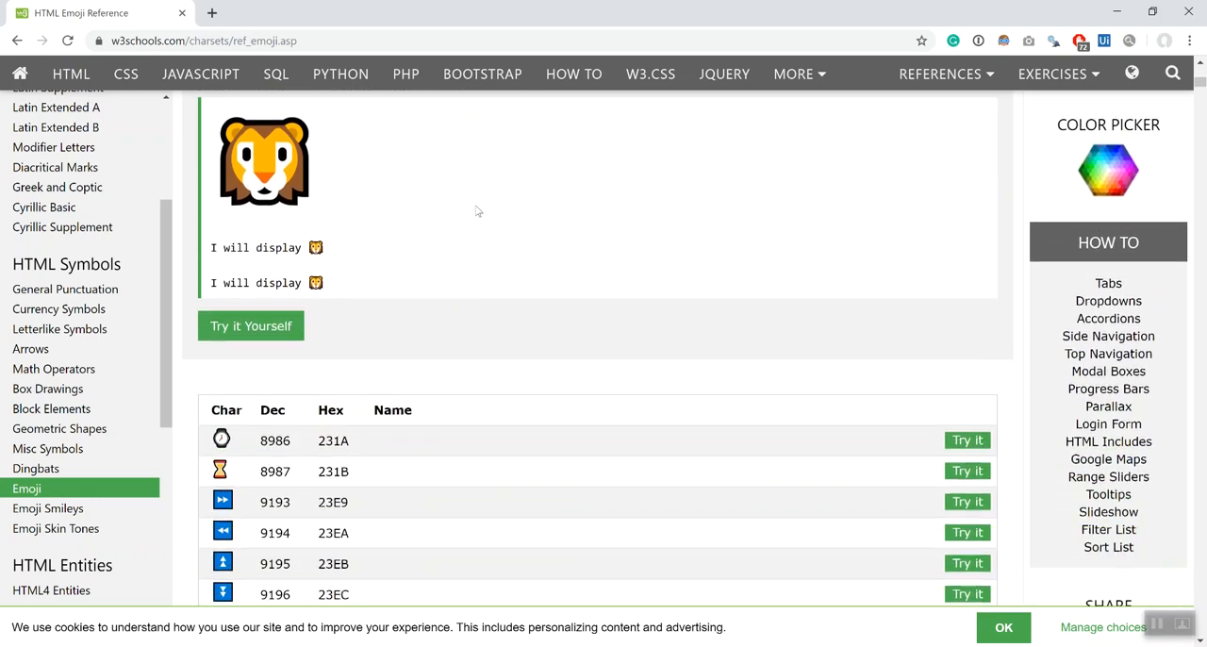
scroll("down", 3)
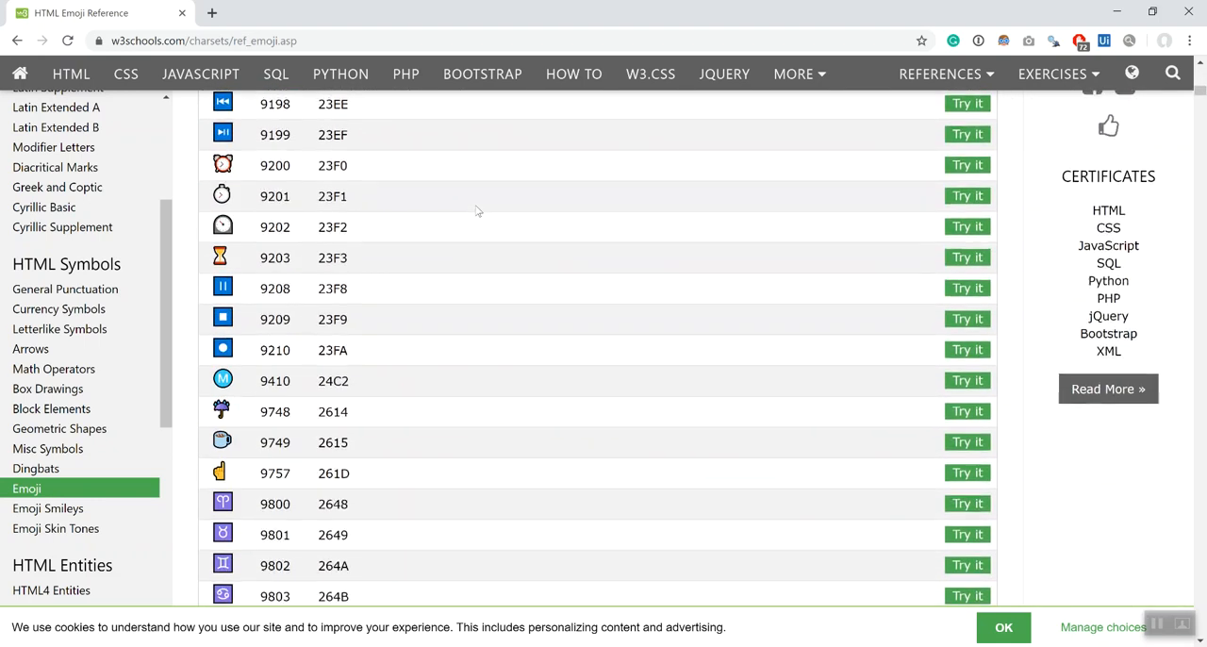
scroll("down", 3)
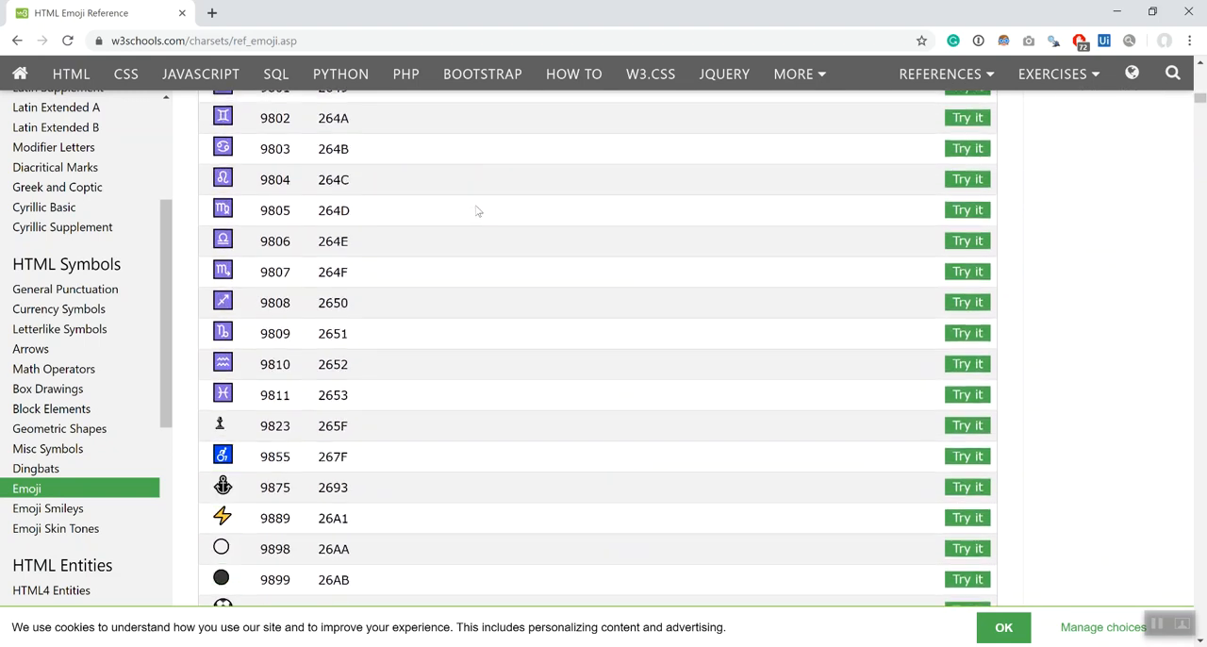
scroll("down", 3)
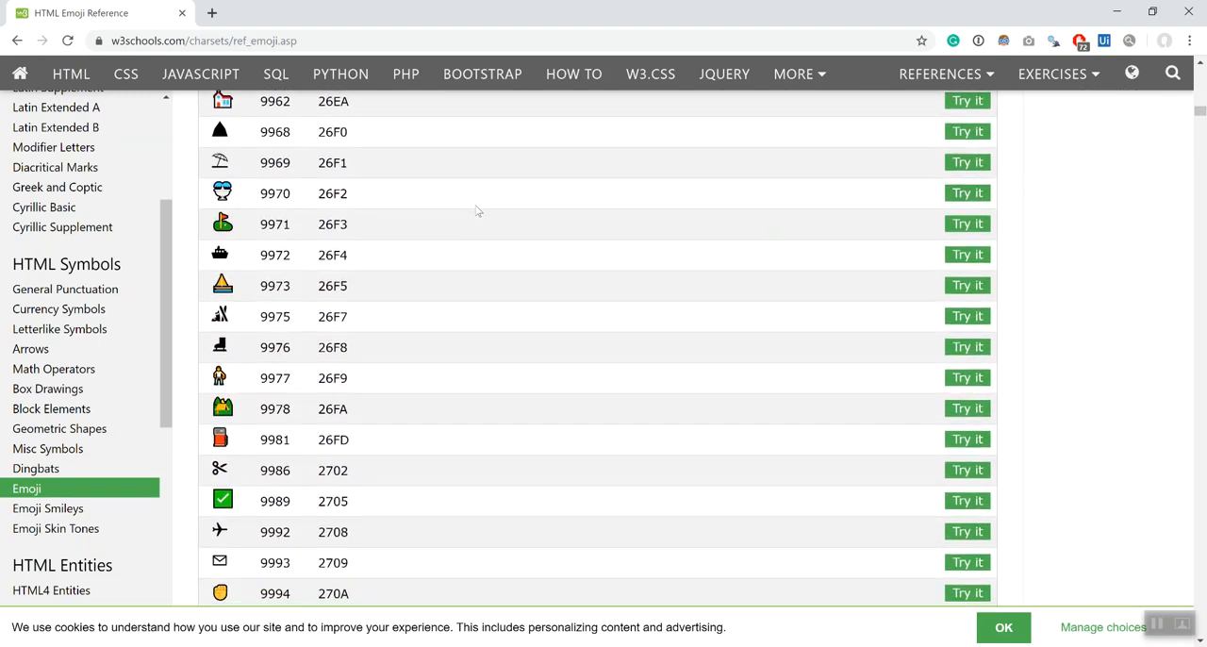
scroll("down", 3)
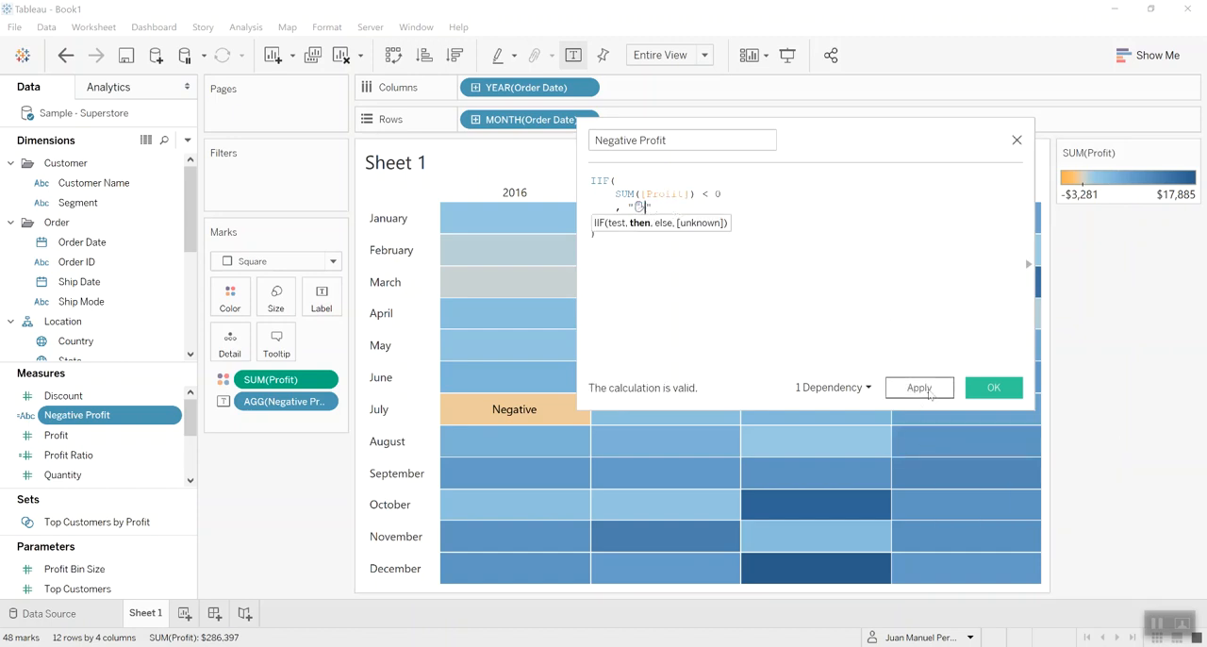
Step: Apply the hand emoji to Negative Profit so both loss months show it, then reopen the calculation
left_click(994, 388)
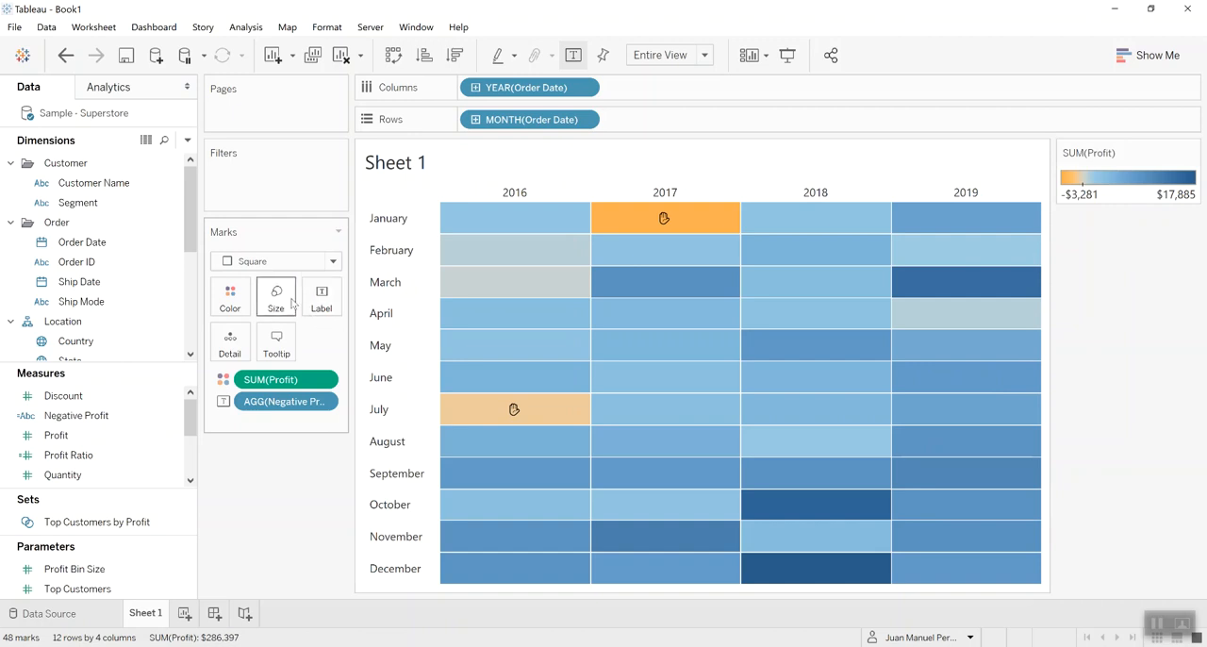
mouse_move(684, 221)
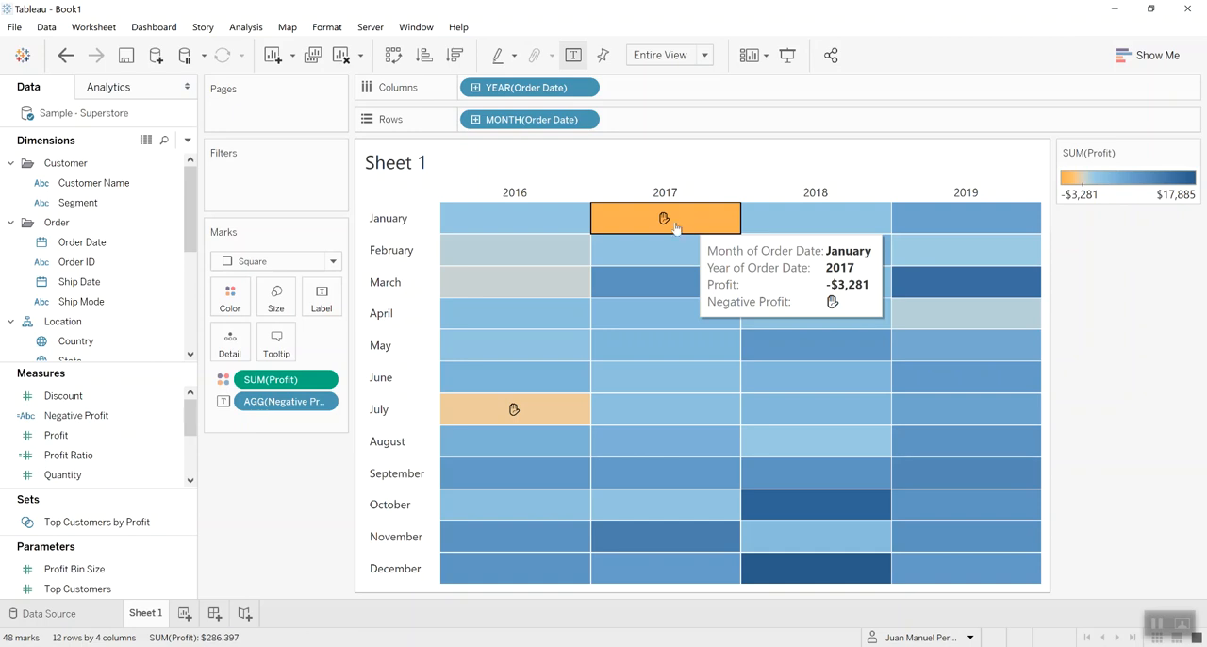
right_click(76, 415)
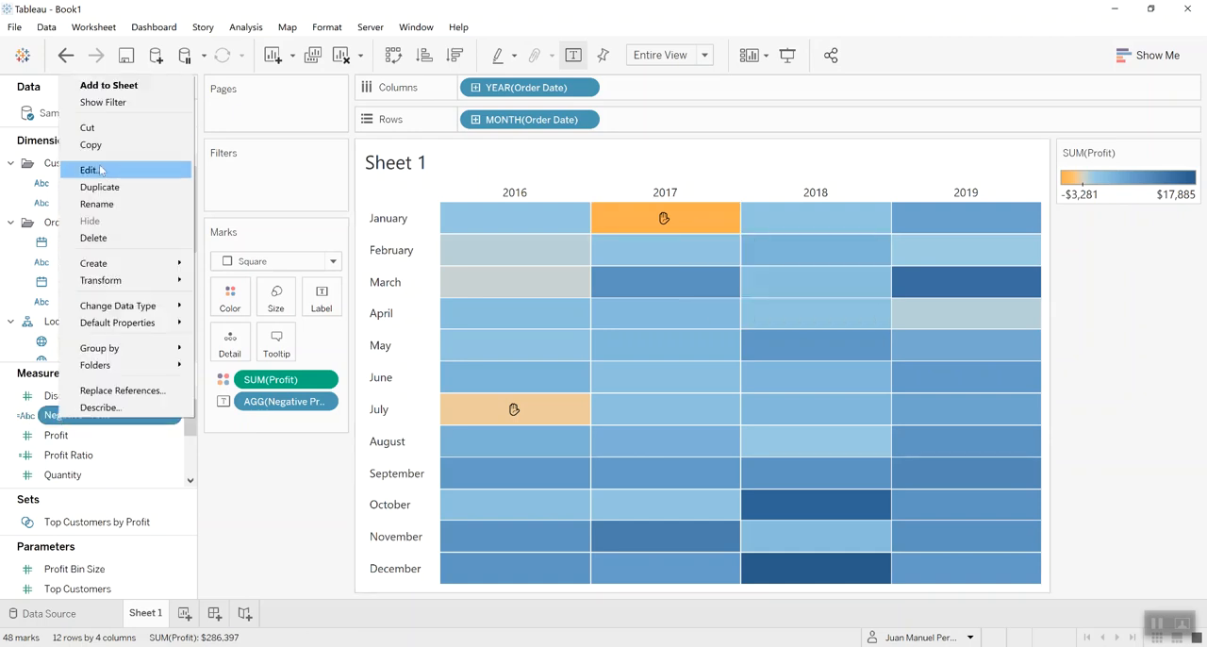
left_click(88, 170)
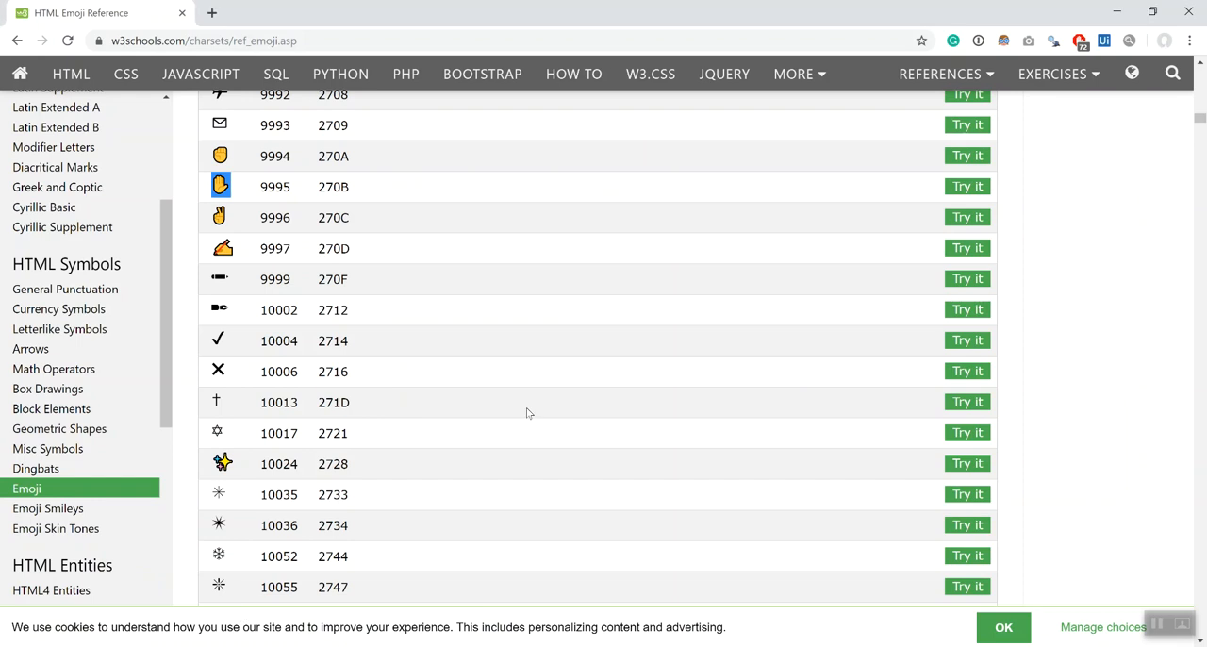
Step: Scroll further down the W3Schools emoji table to pick a different symbol
scroll("down", 3)
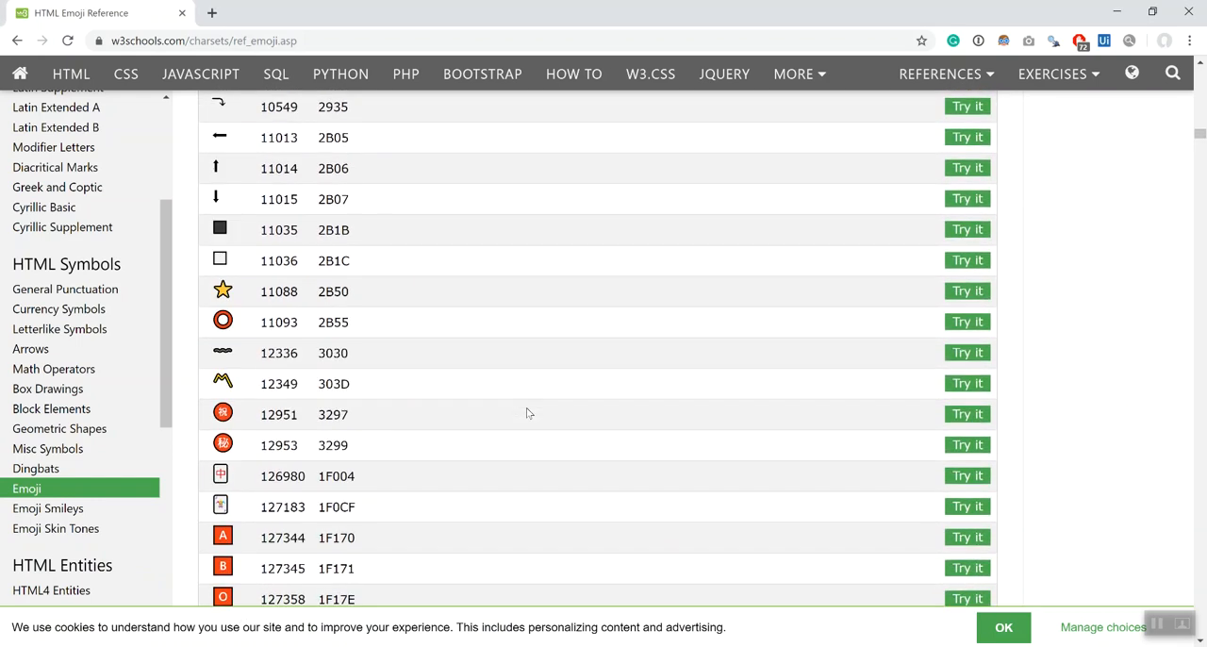
scroll("down", 3)
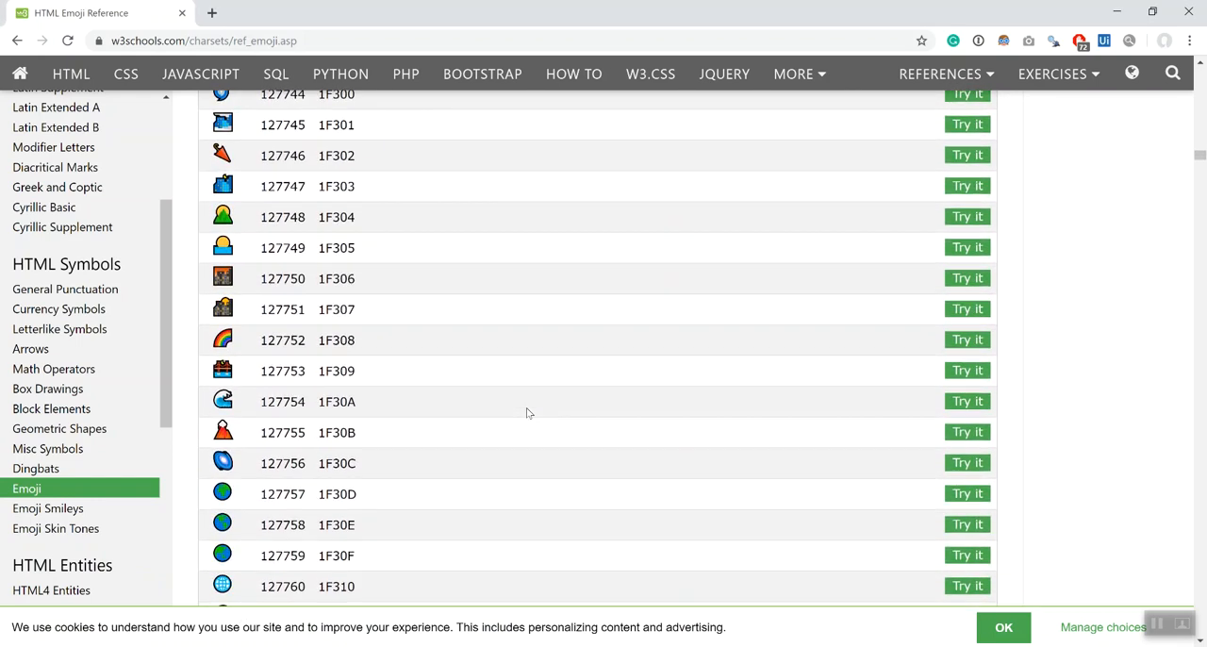
scroll("down", 3)
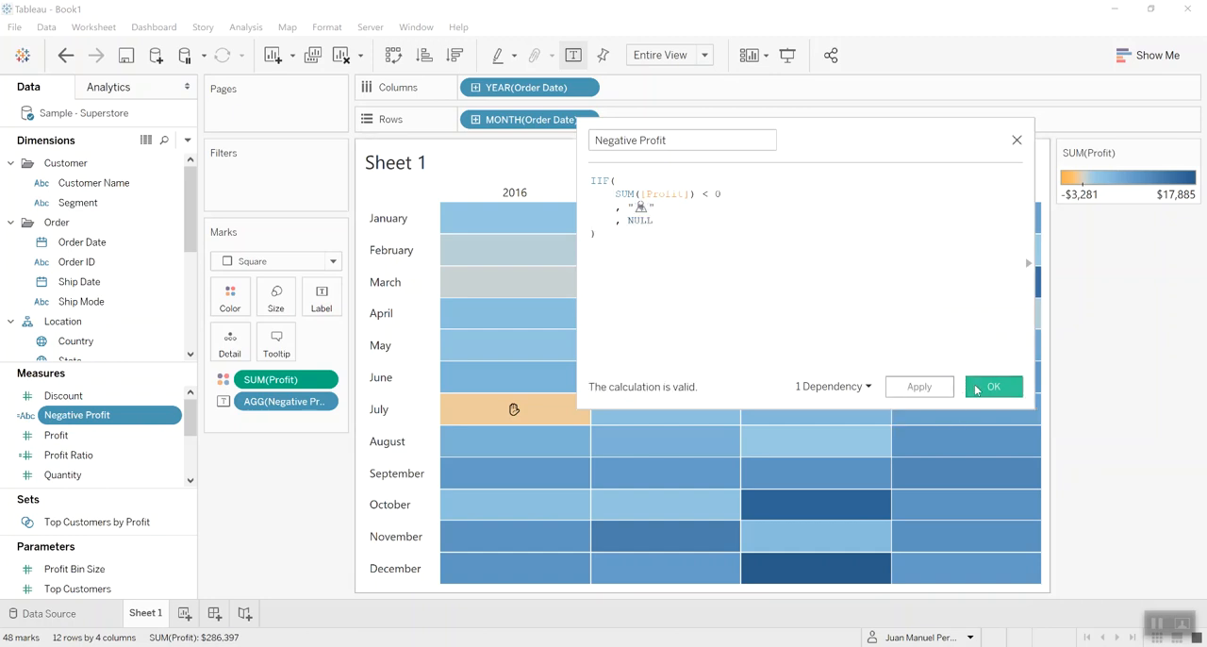
Step: Confirm the Negative Profit calculation with the new emoji replacing the hand for loss months
left_click(993, 386)
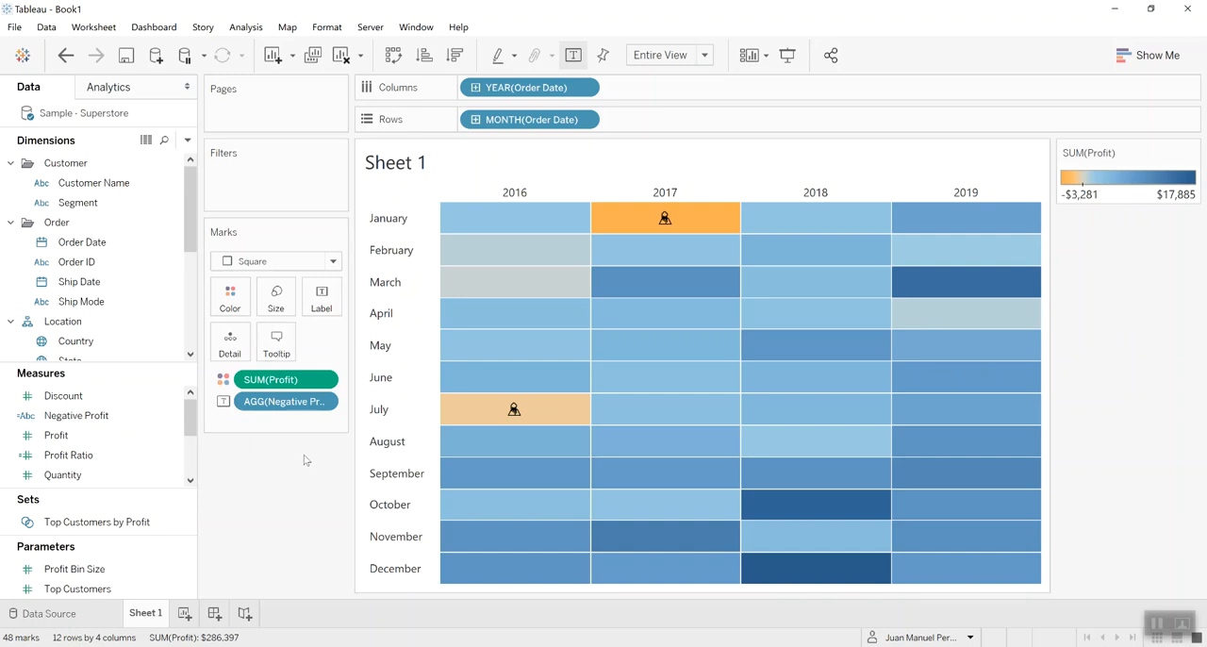
mouse_move(301, 470)
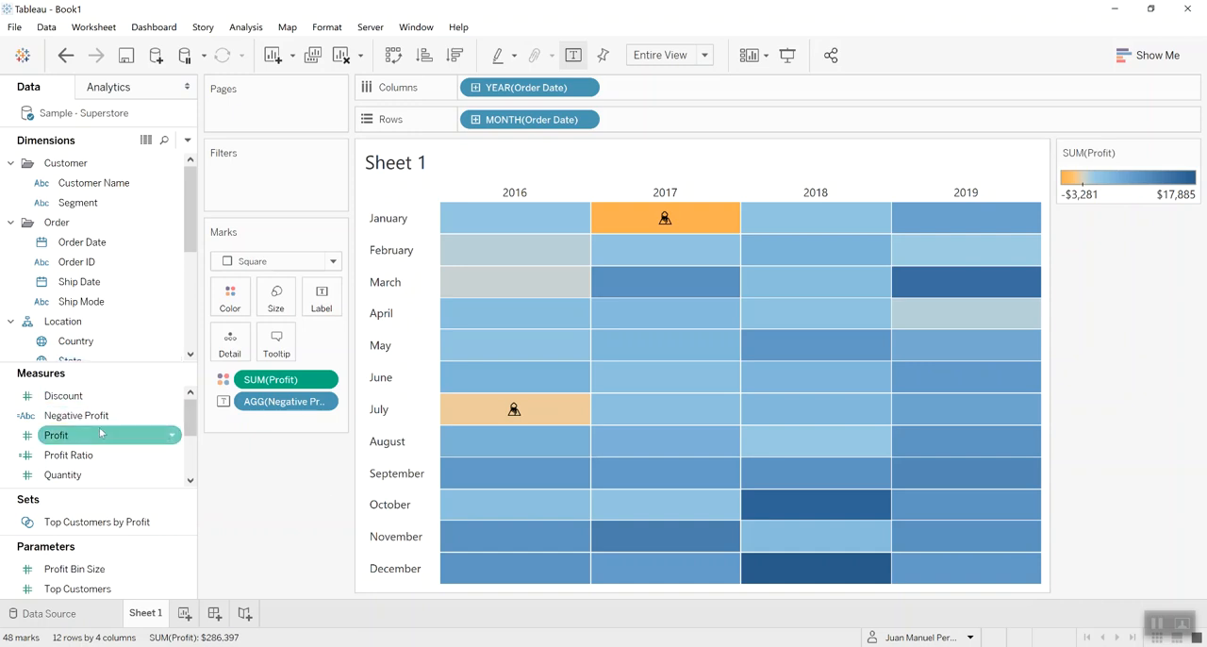
left_click(77, 416)
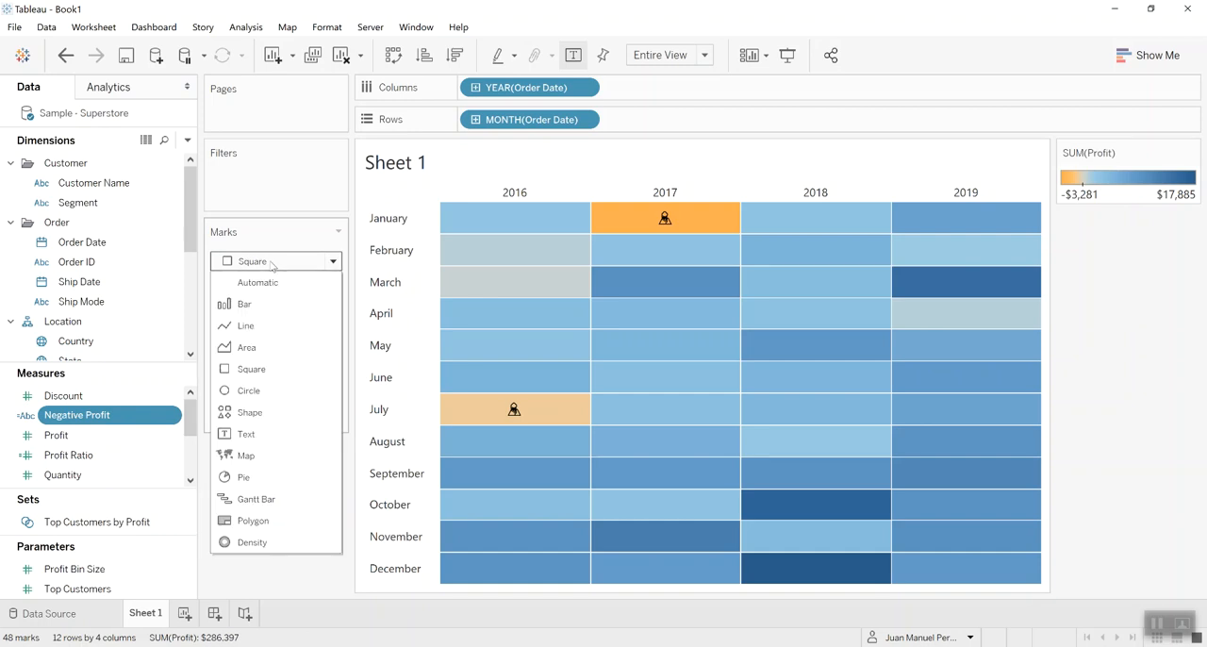
mouse_move(251, 412)
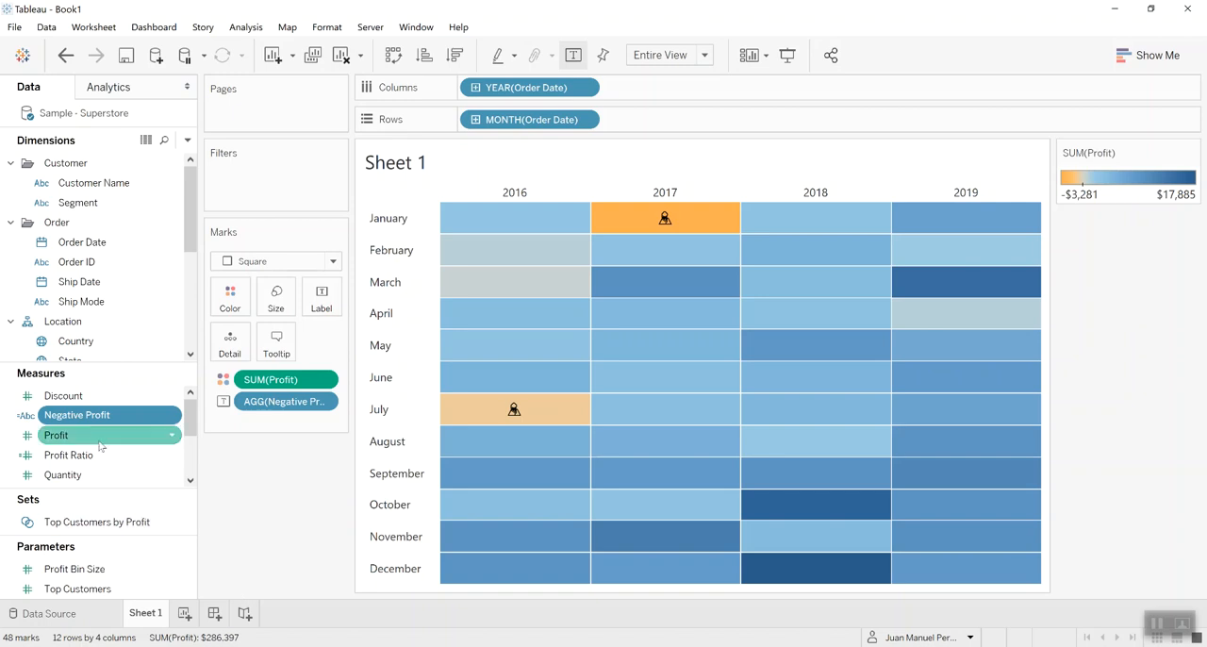
right_click(78, 415)
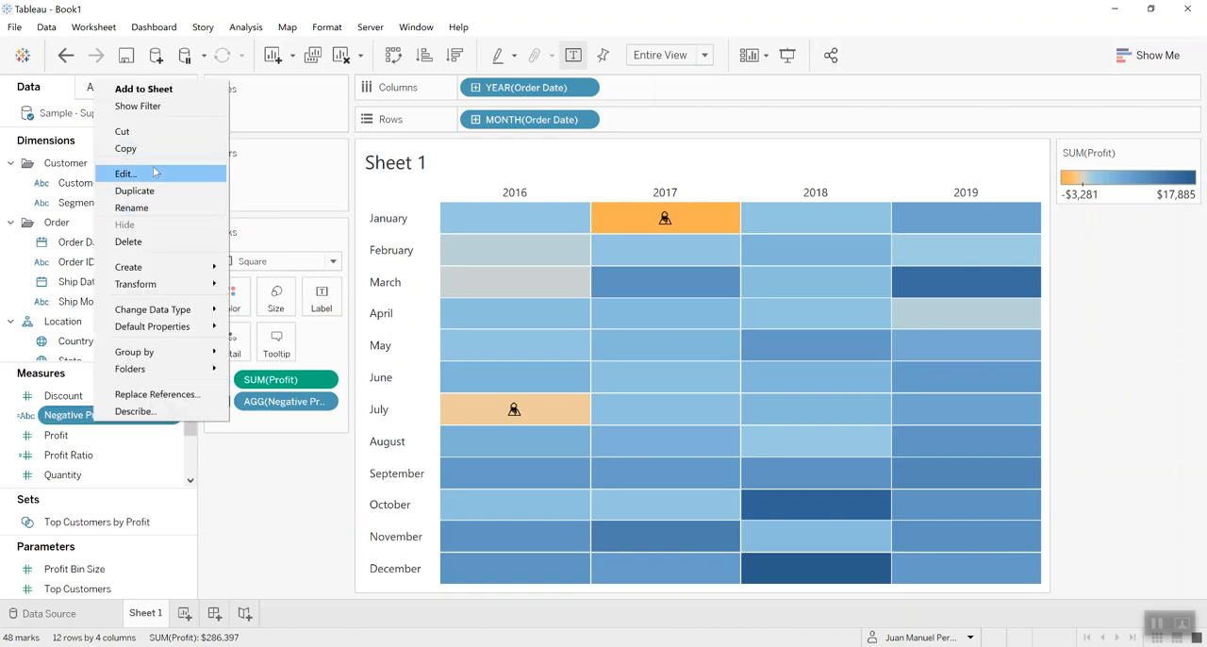
left_click(123, 173)
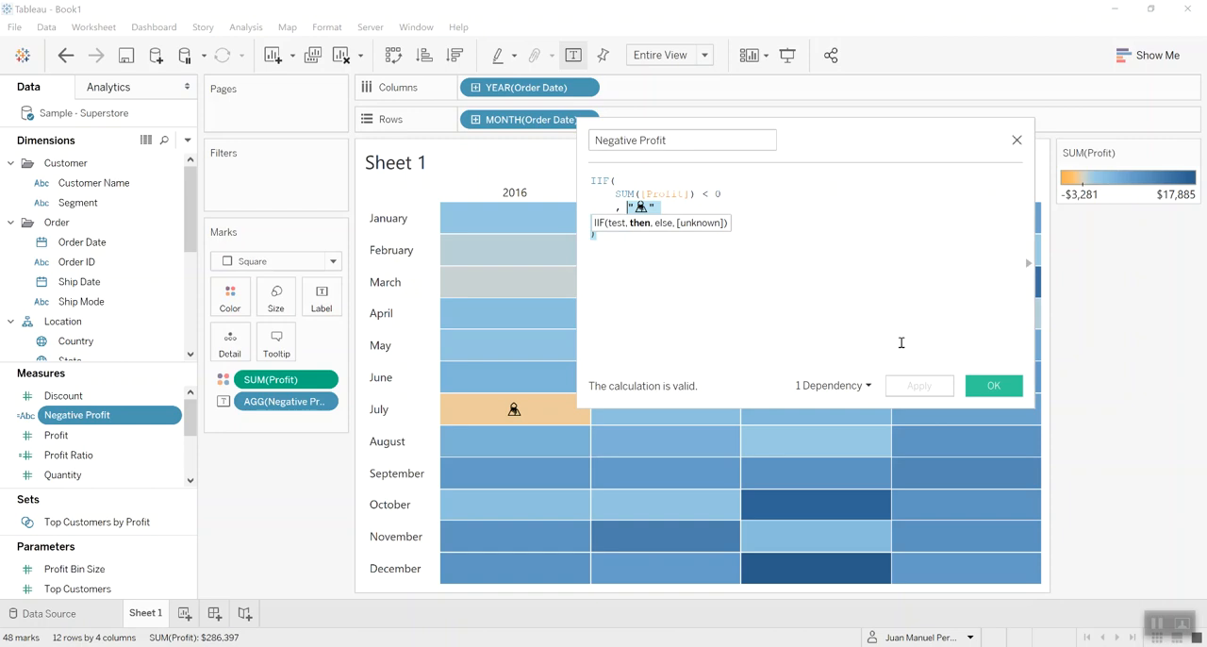
left_click(993, 385)
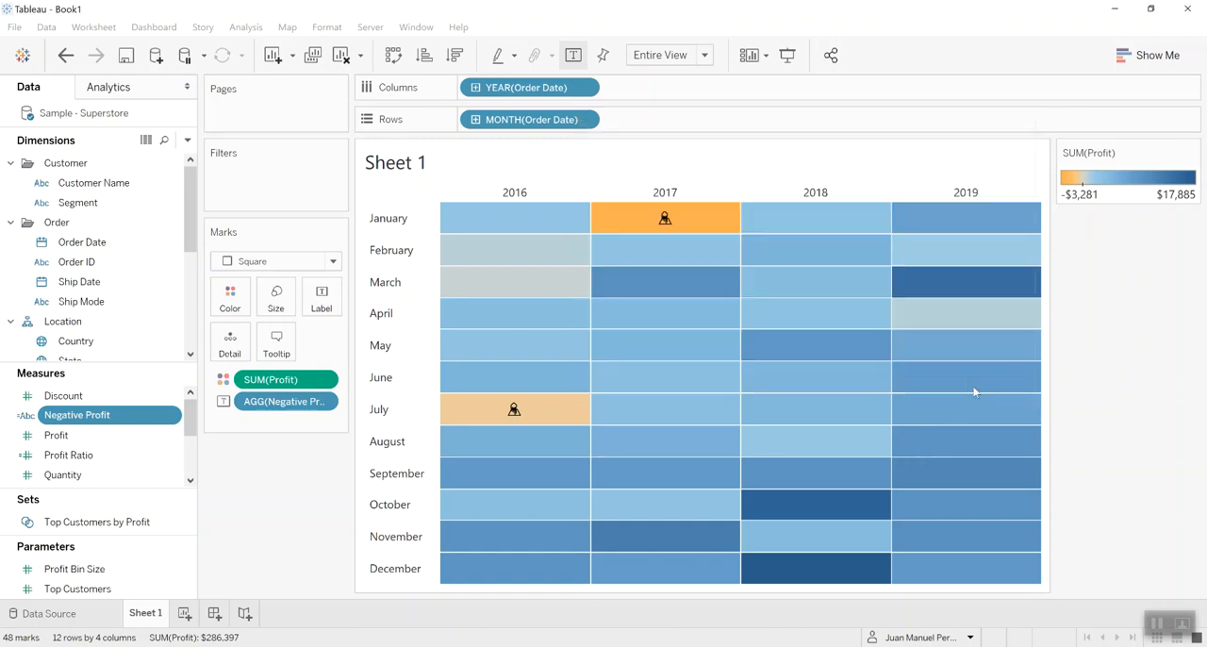